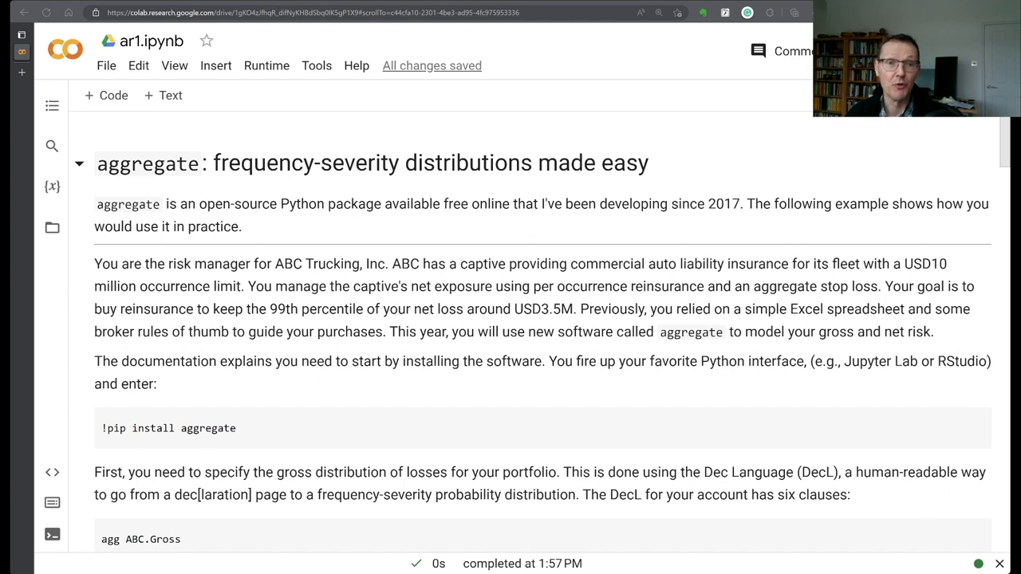
# Read through the introduction and scroll down to the try/import aggregate cell and start it.
pyautogui.click(390, 288)
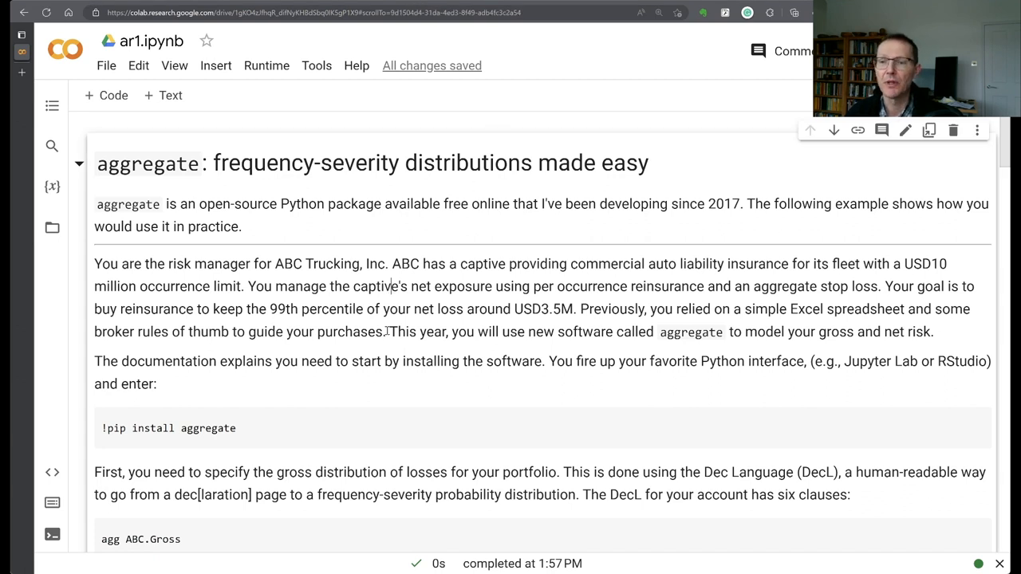
pyautogui.moveTo(386, 354)
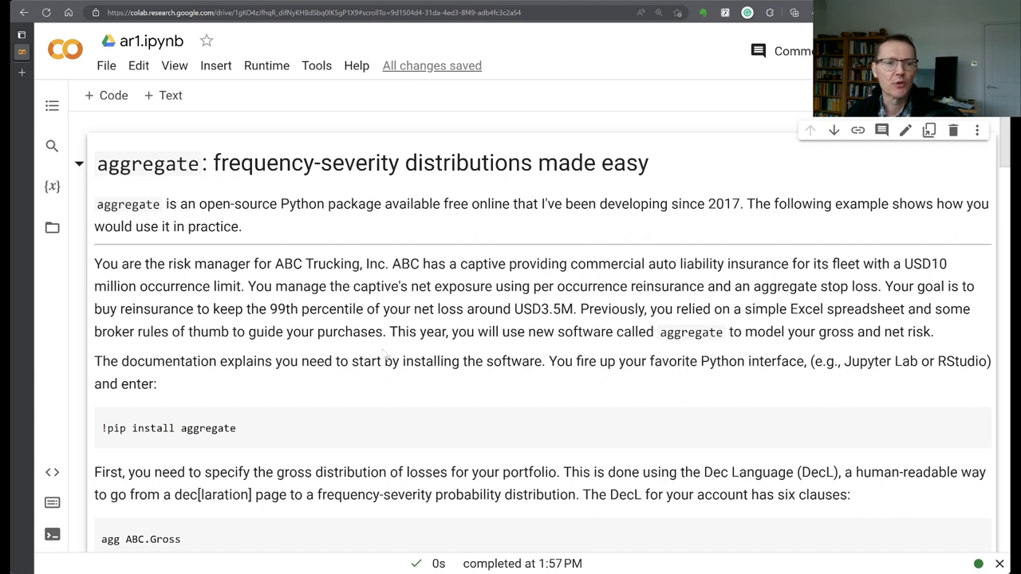
pyautogui.moveTo(447, 324)
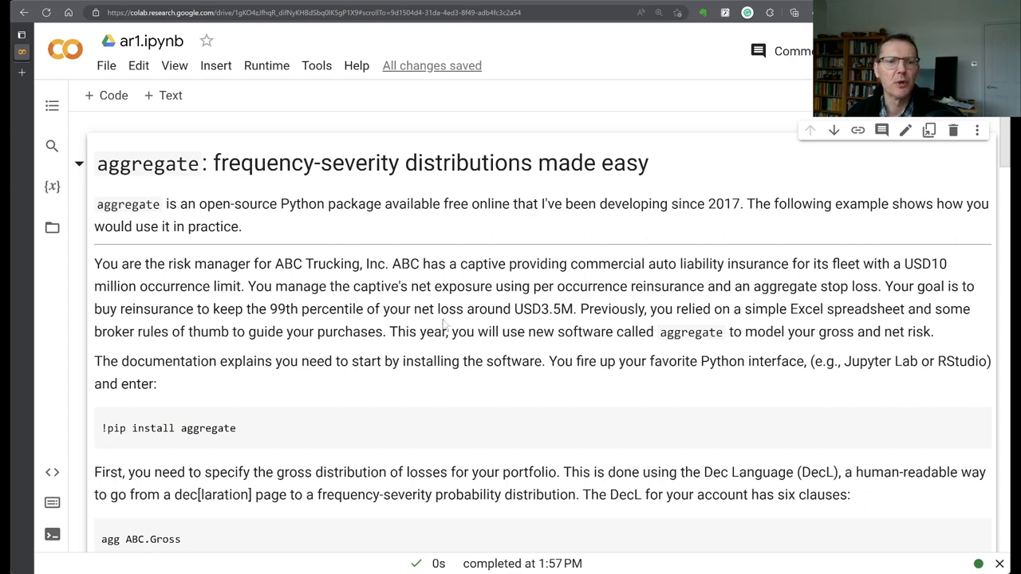
pyautogui.scroll(-3)
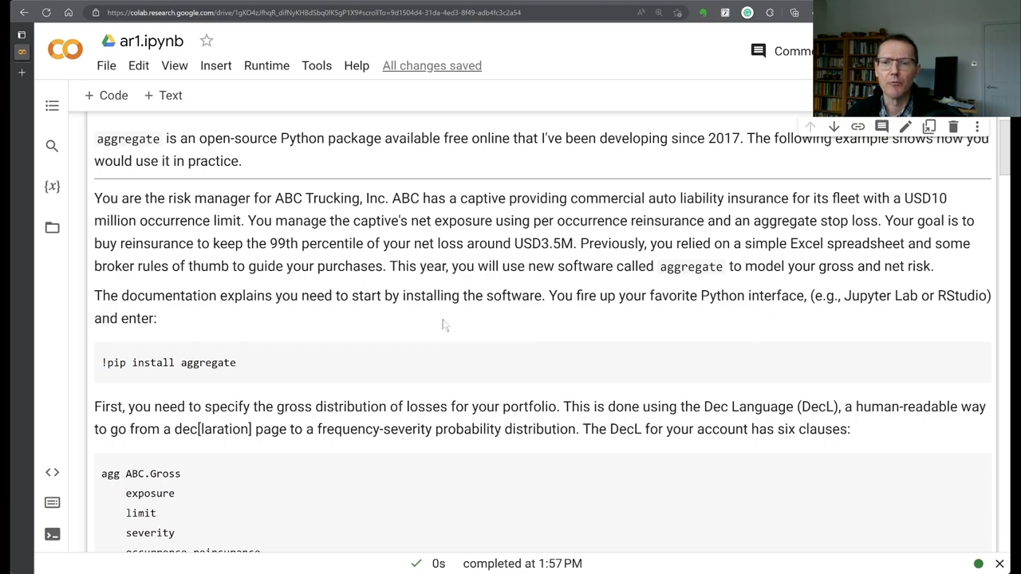
pyautogui.scroll(-3)
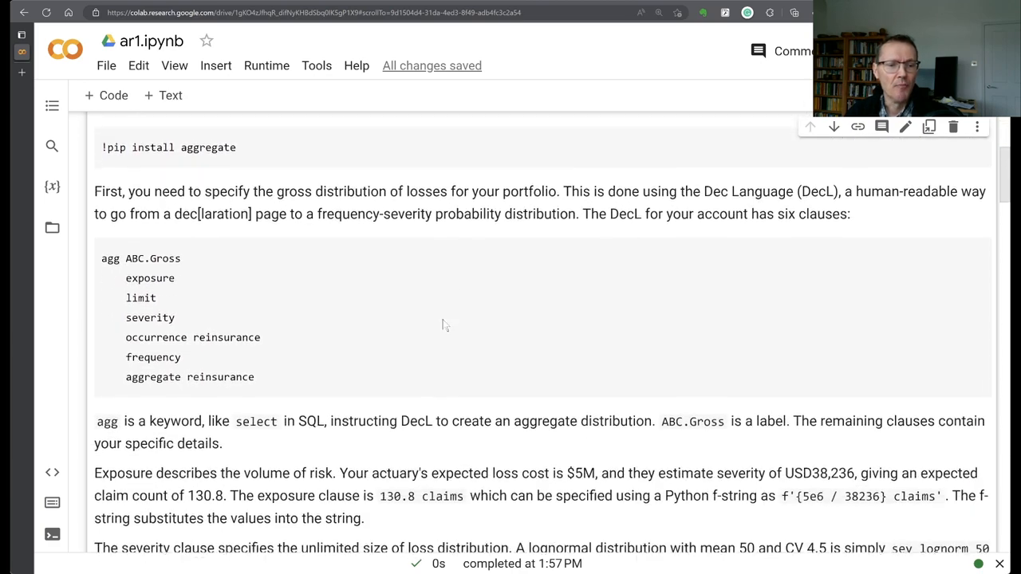
pyautogui.scroll(-3)
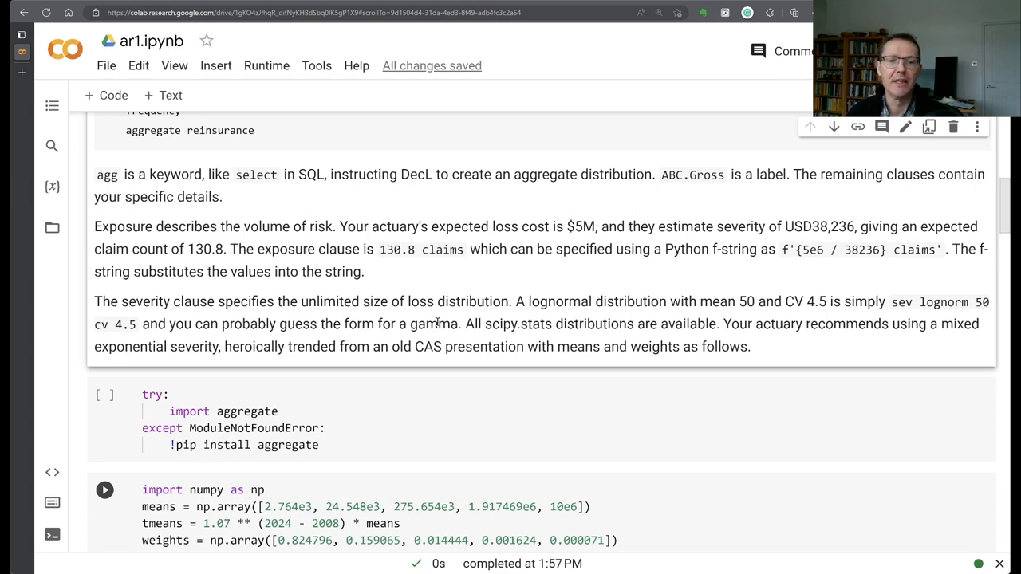
pyautogui.scroll(-3)
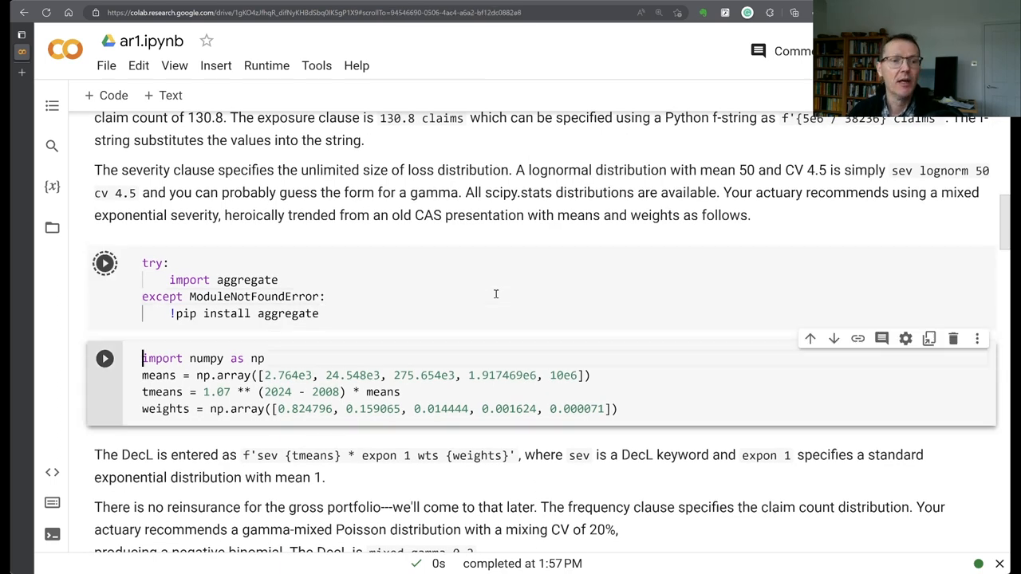
# Run the numpy cell defining means, trended means and weights once aggregate installs.
pyautogui.click(106, 263)
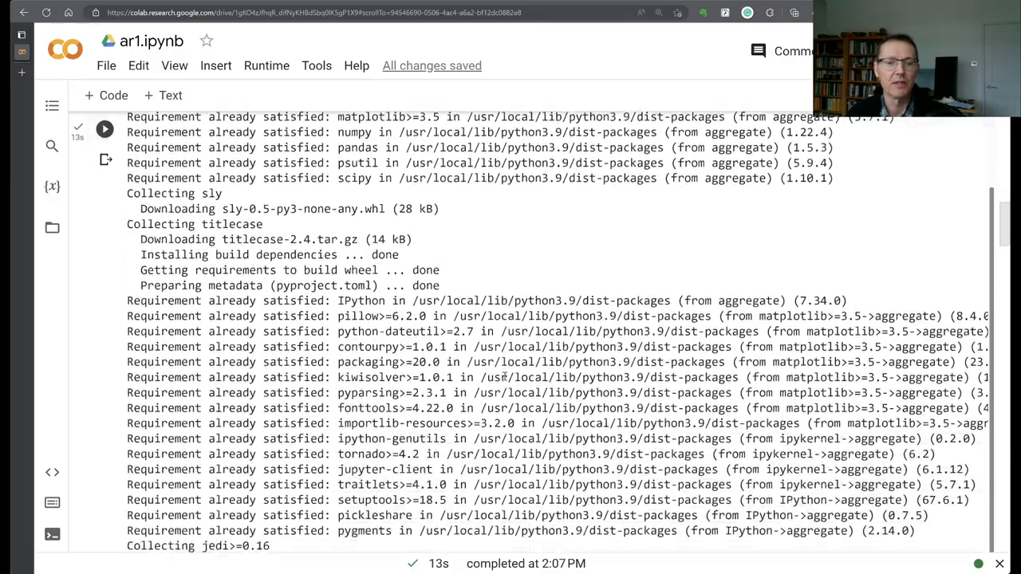
pyautogui.scroll(-3)
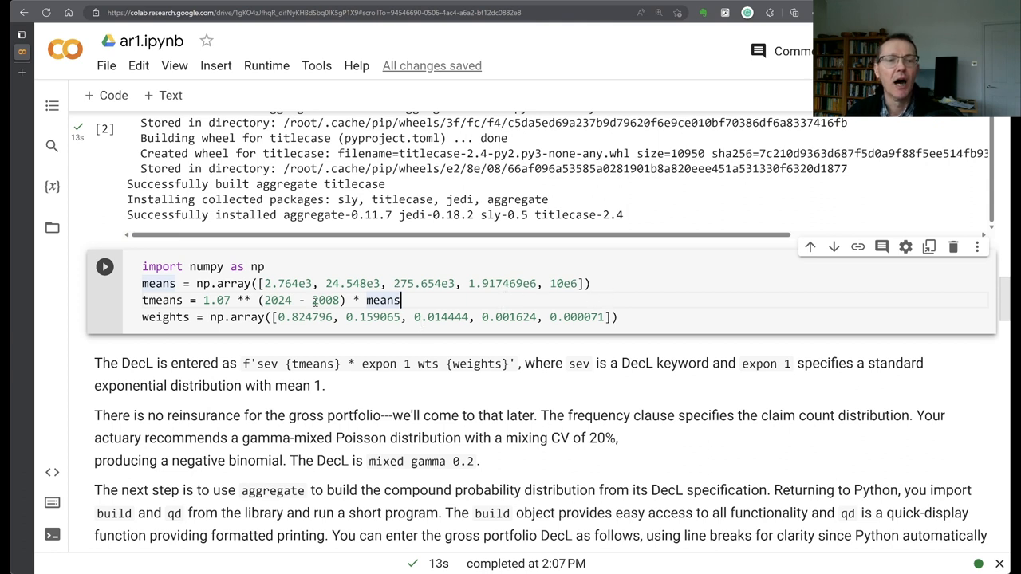
pyautogui.doubleClick(325, 300)
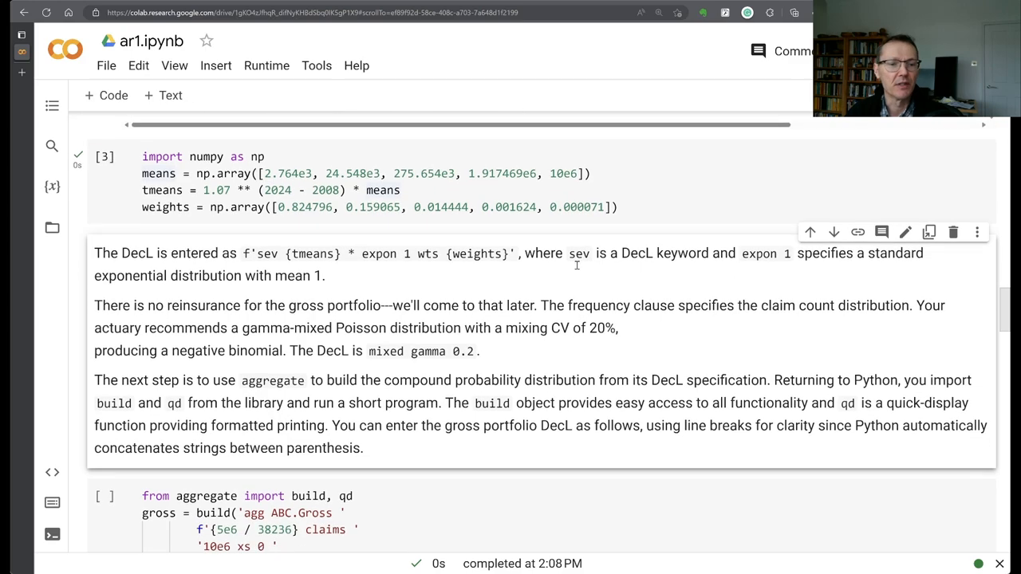
pyautogui.scroll(-3)
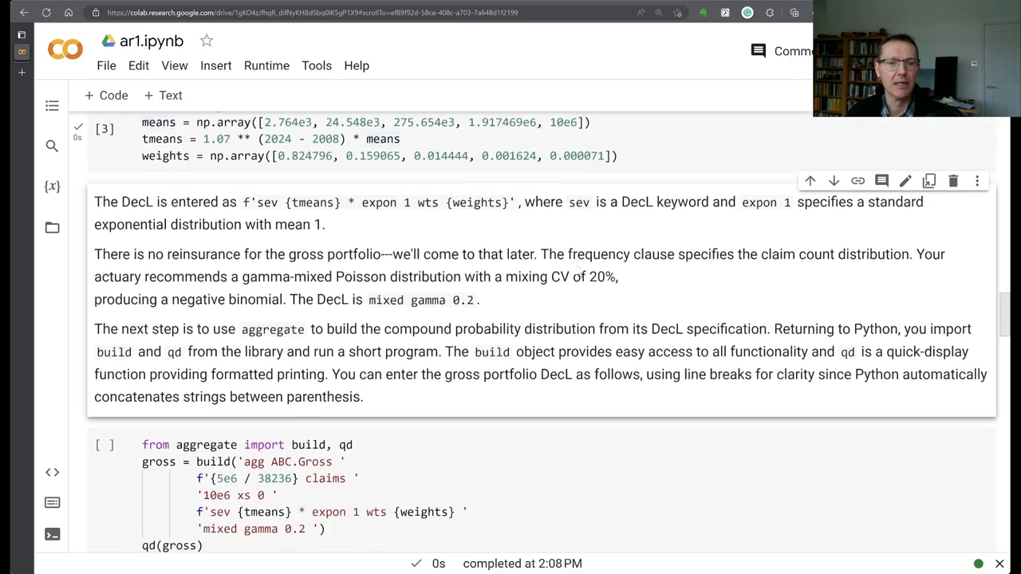
pyautogui.scroll(-3)
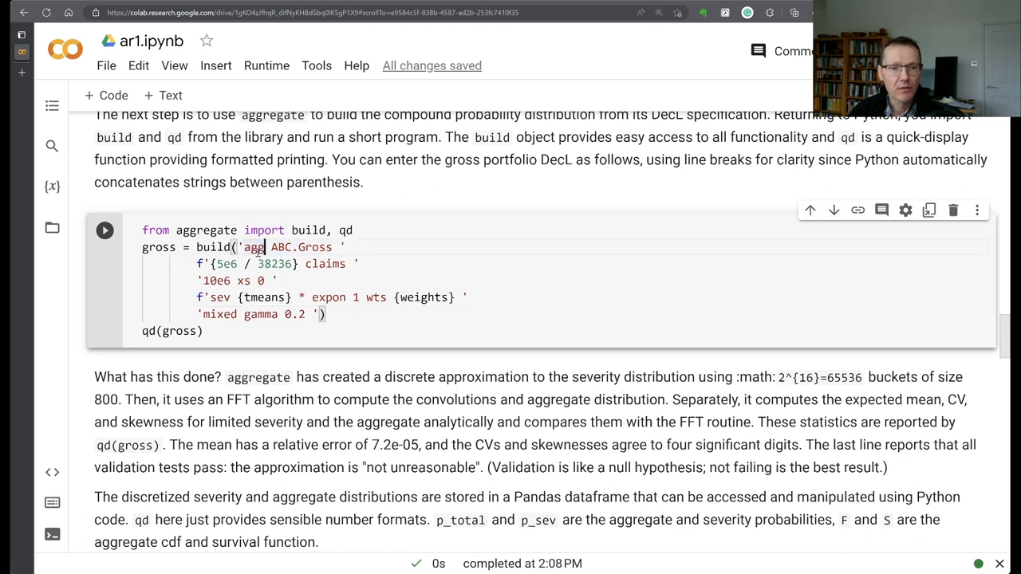
# Walk through the ABC.Gross DecL: agg keyword, 5e6 expected loss claims clause and severity clause.
pyautogui.doubleClick(287, 245)
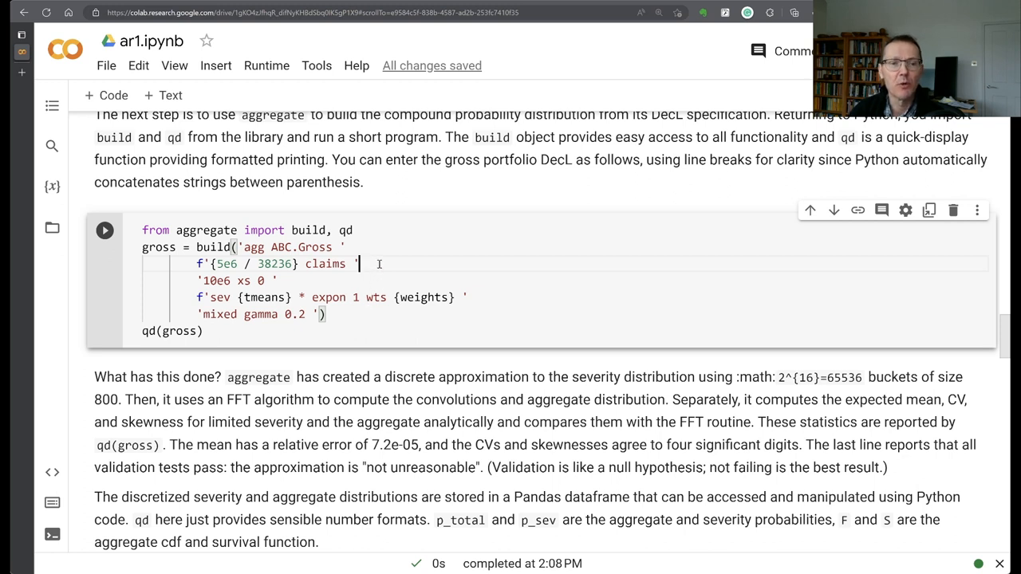
pyautogui.click(214, 263)
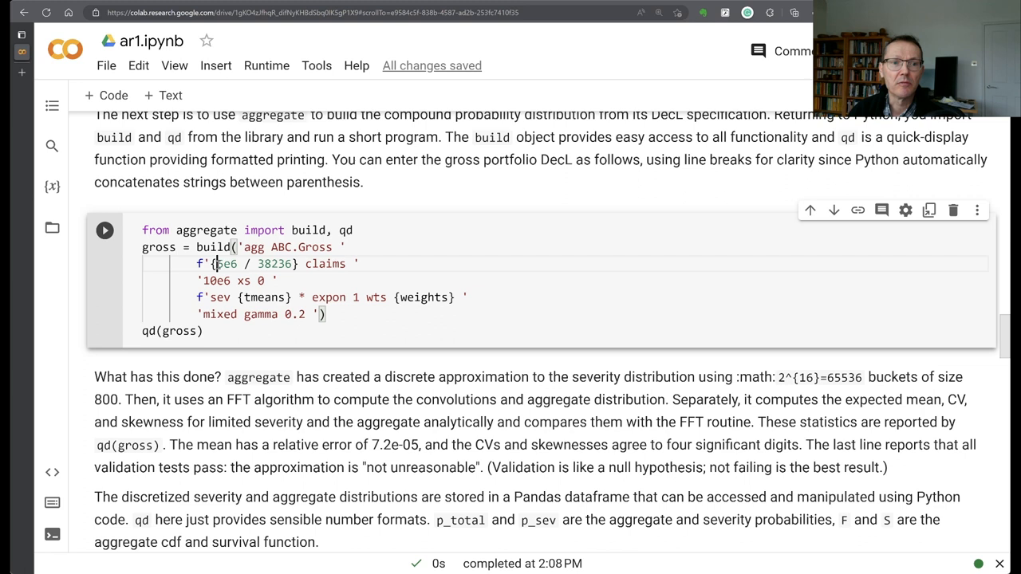
pyautogui.doubleClick(226, 263)
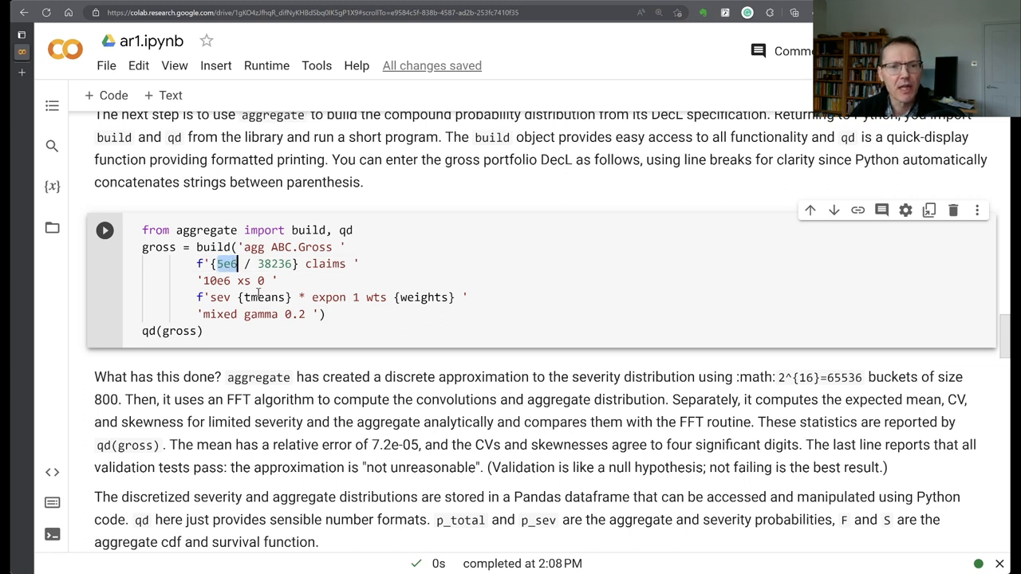
pyautogui.moveTo(450, 275)
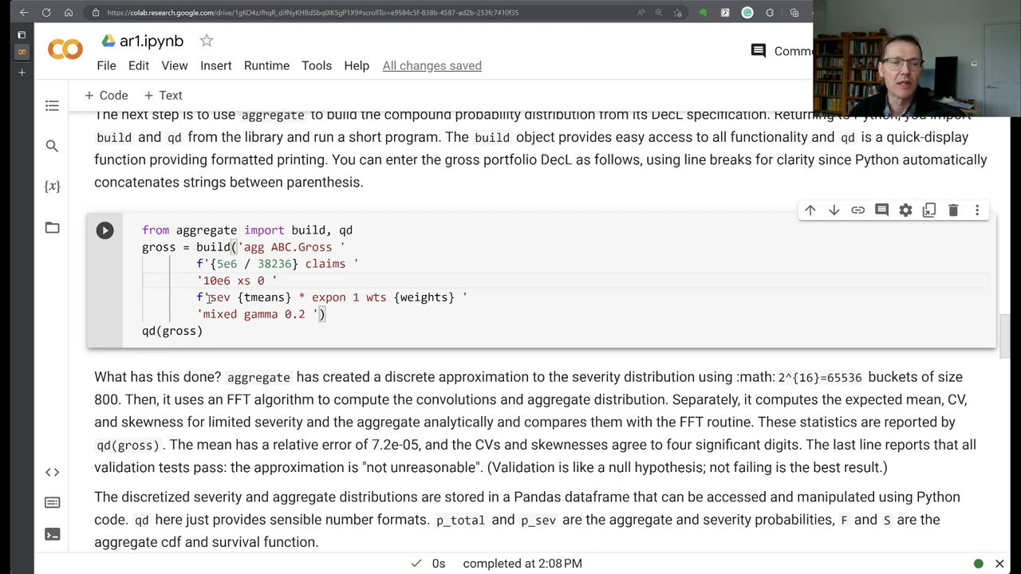
pyautogui.doubleClick(220, 297)
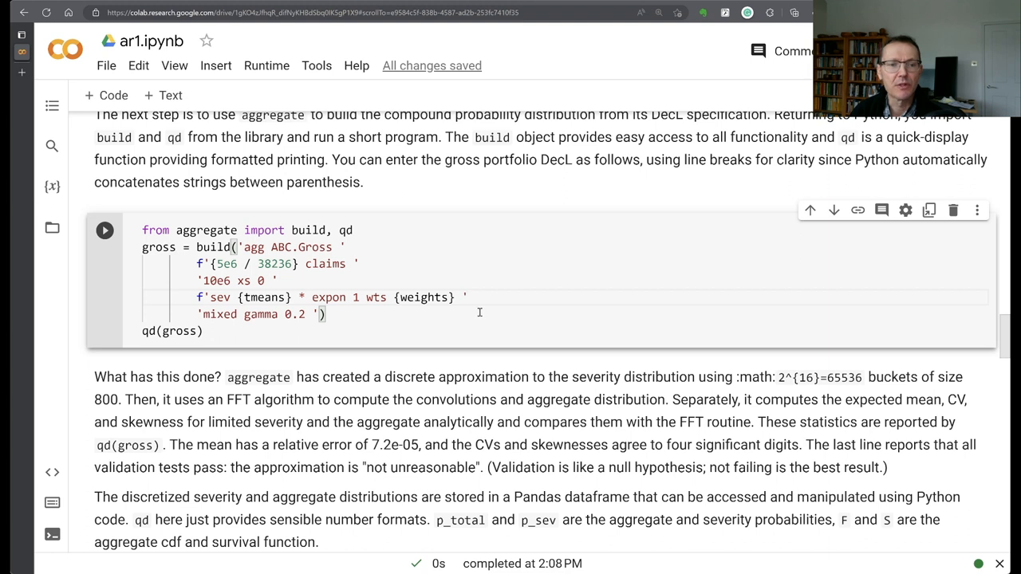
pyautogui.moveTo(394, 316)
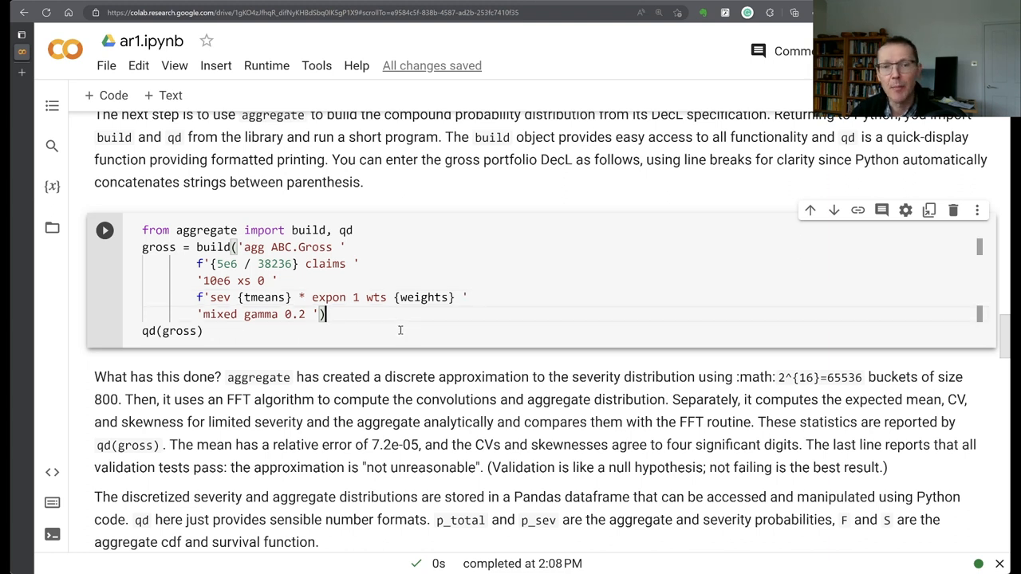
pyautogui.moveTo(424, 343)
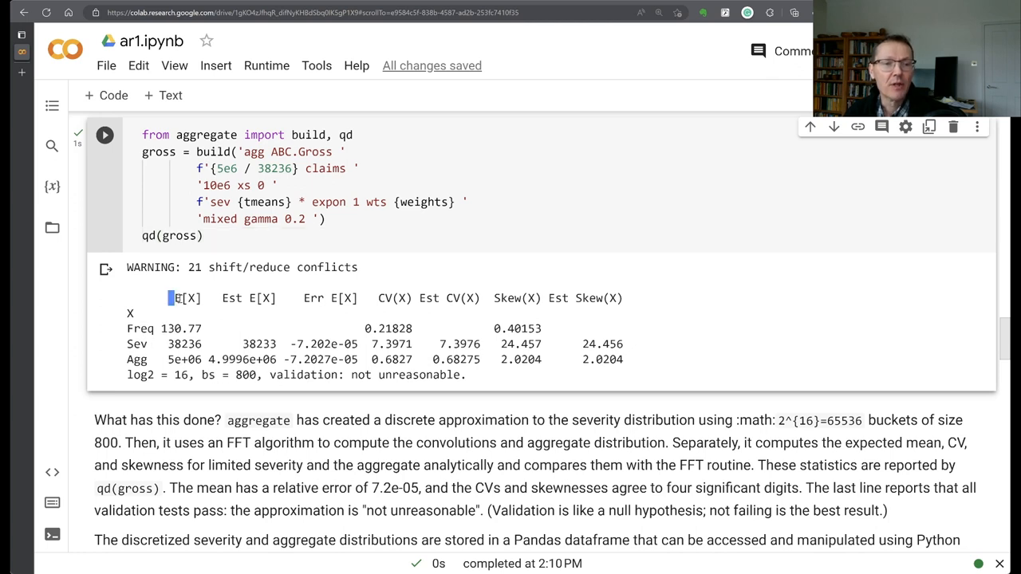
pyautogui.doubleClick(185, 299)
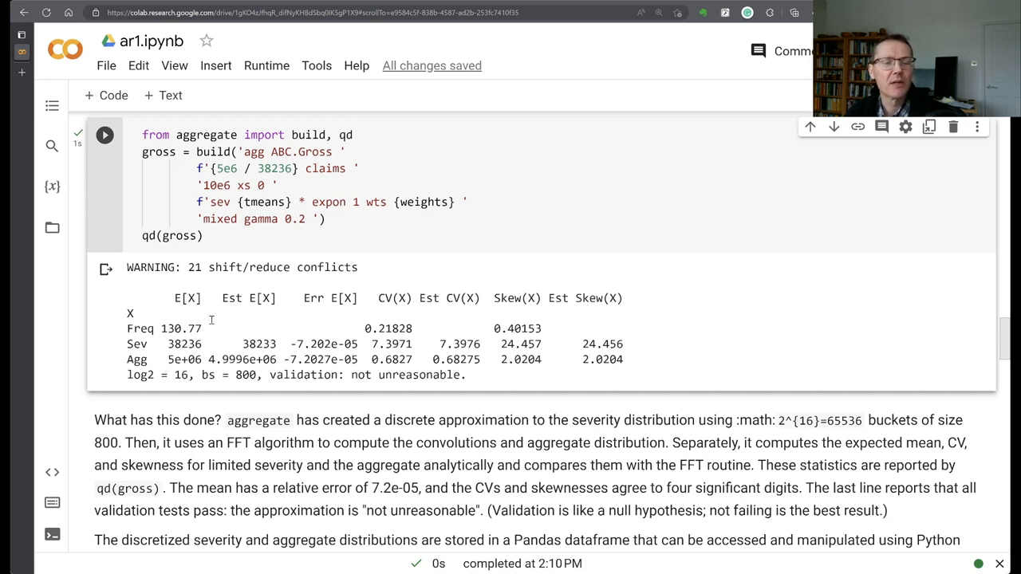
pyautogui.doubleClick(248, 298)
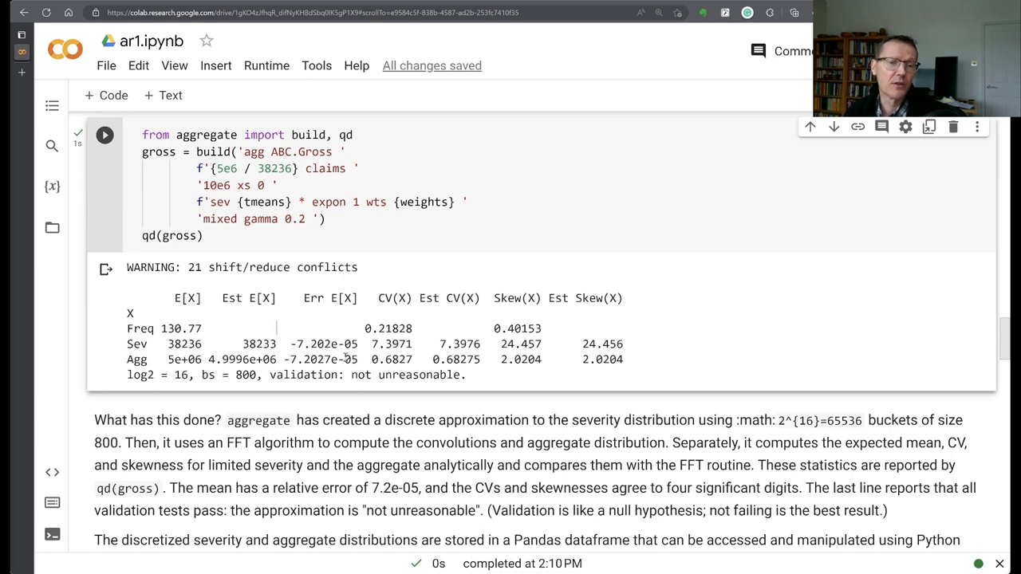
pyautogui.moveTo(322, 370)
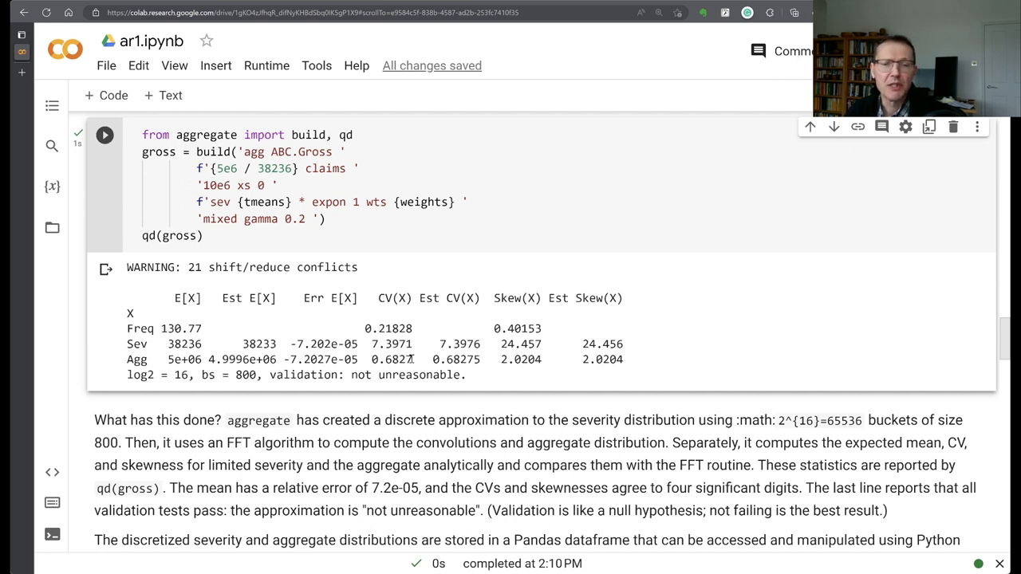
pyautogui.moveTo(469, 373)
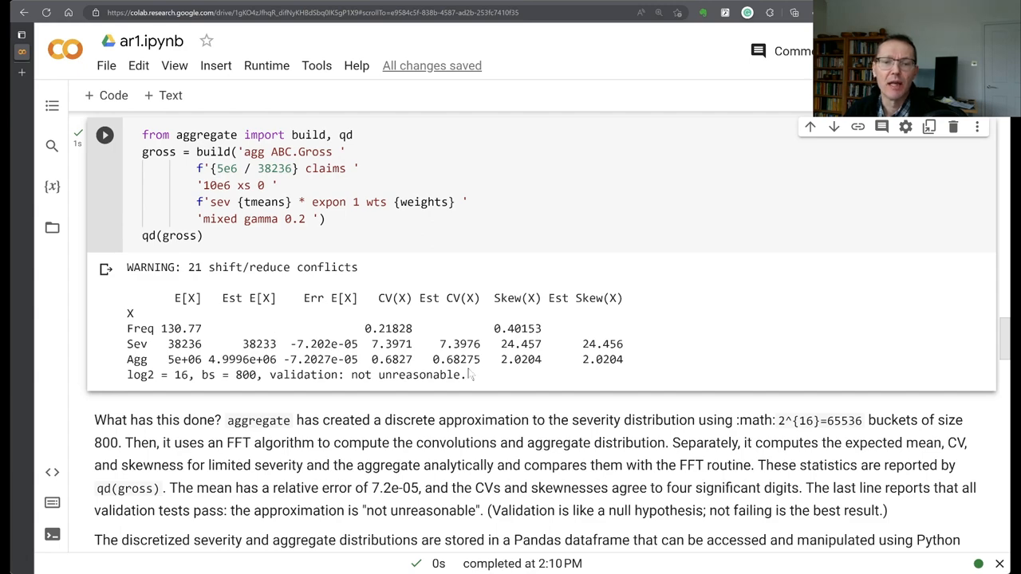
pyautogui.scroll(-3)
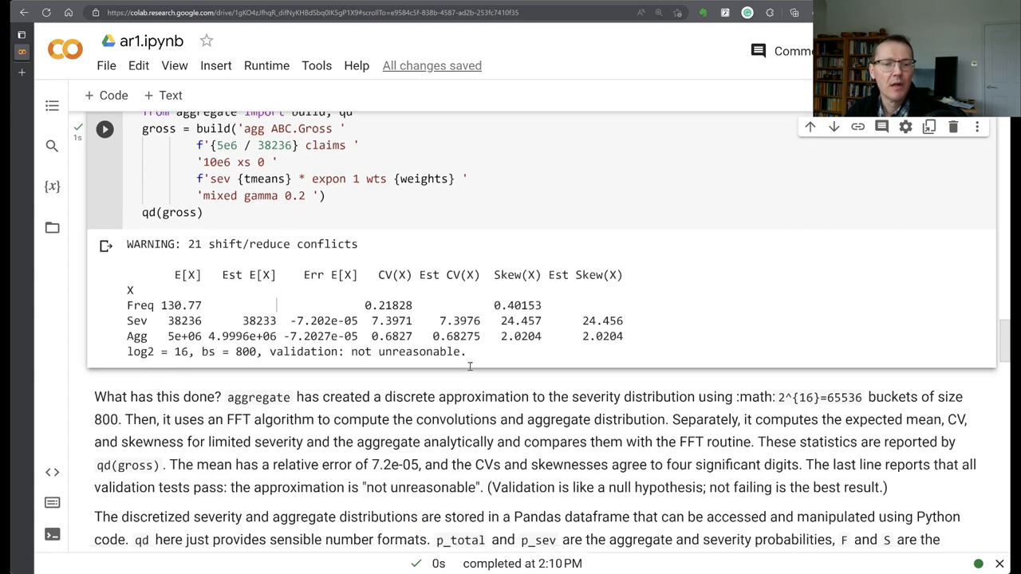
pyautogui.scroll(-3)
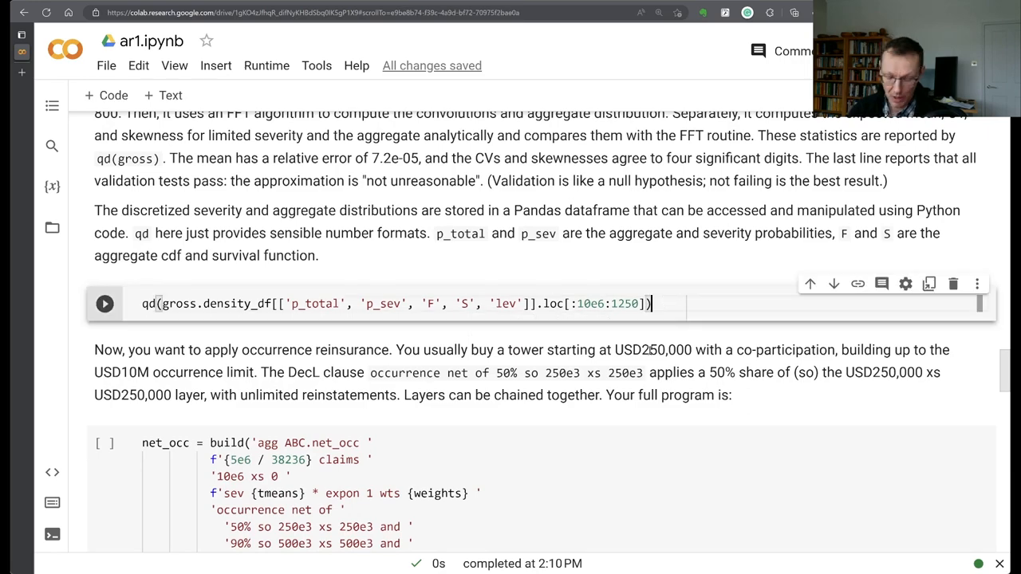
# Run the gross density_df table cell and scroll on to the occurrence reinsurance section.
pyautogui.click(105, 304)
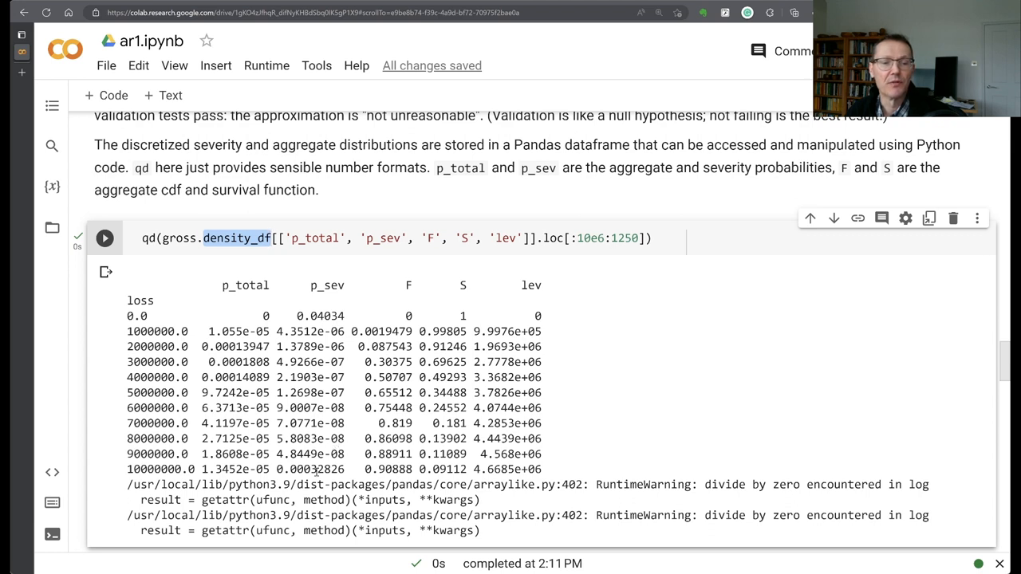
pyautogui.doubleClick(311, 469)
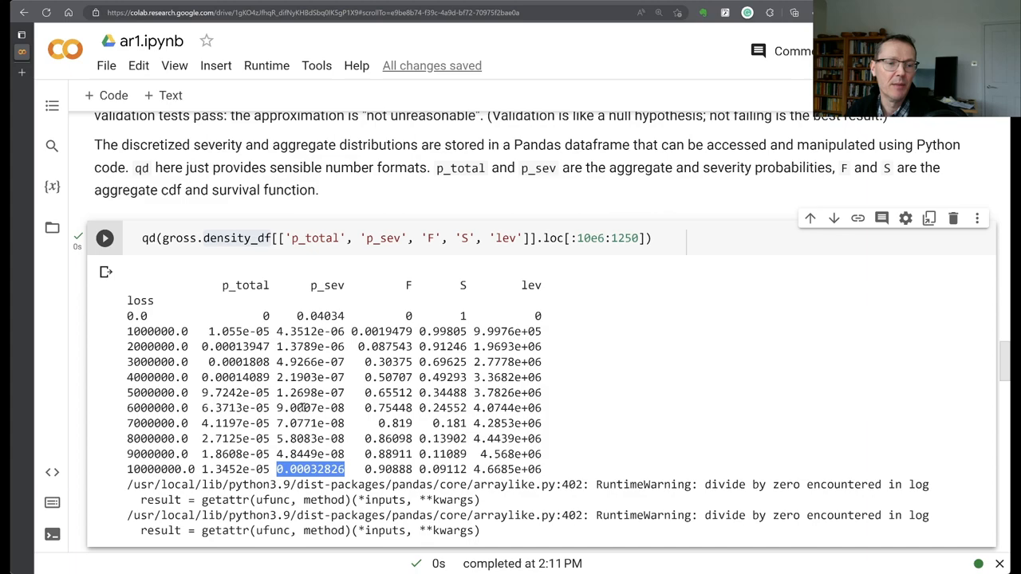
pyautogui.scroll(-3)
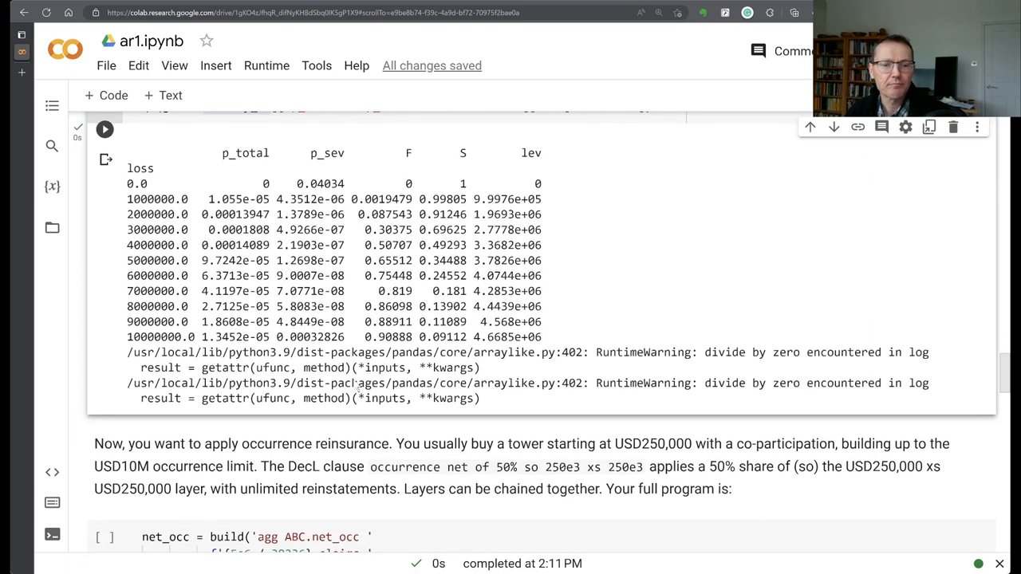
pyautogui.scroll(-3)
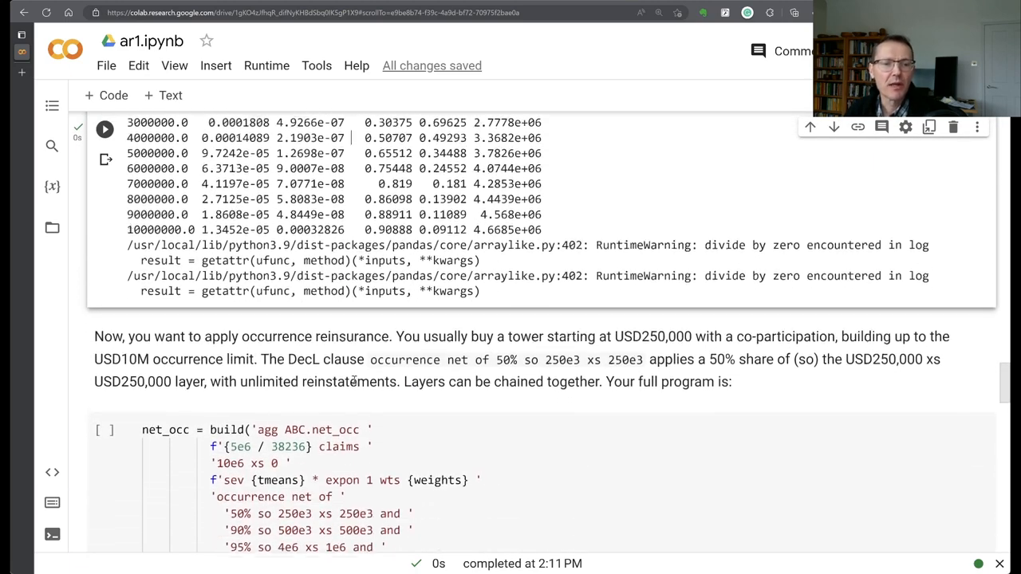
pyautogui.scroll(-3)
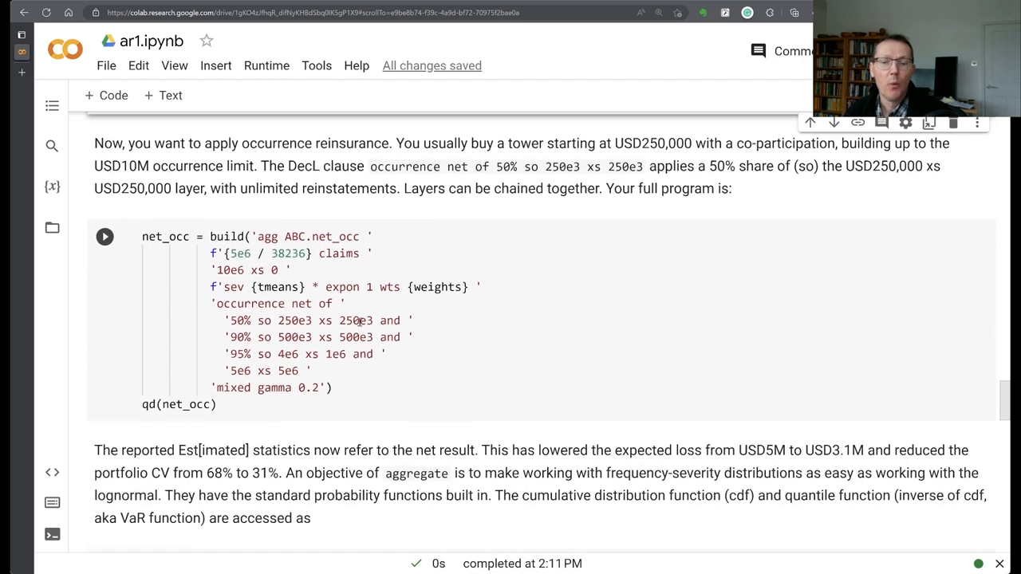
# Review the four occurrence layer clauses in net_occ, including the 50% and 90% share layers.
pyautogui.scroll(-3)
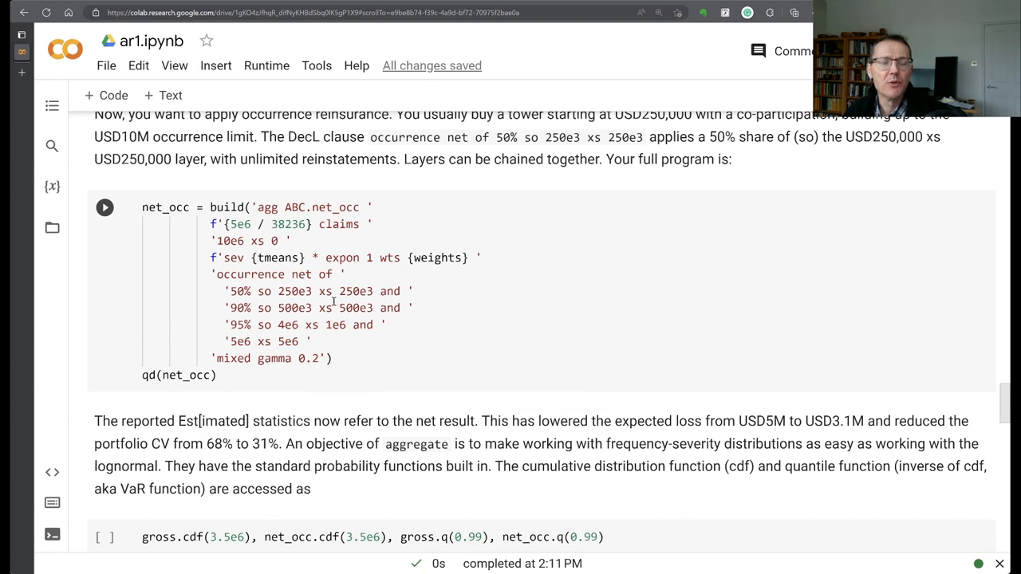
pyautogui.doubleClick(229, 257)
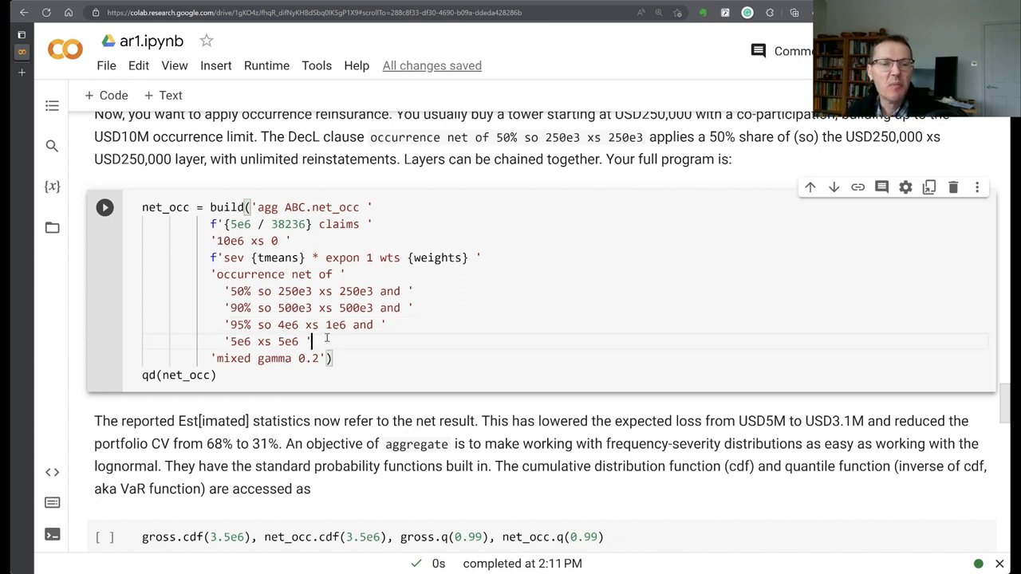
pyautogui.moveTo(227, 290); pyautogui.dragTo(311, 342)
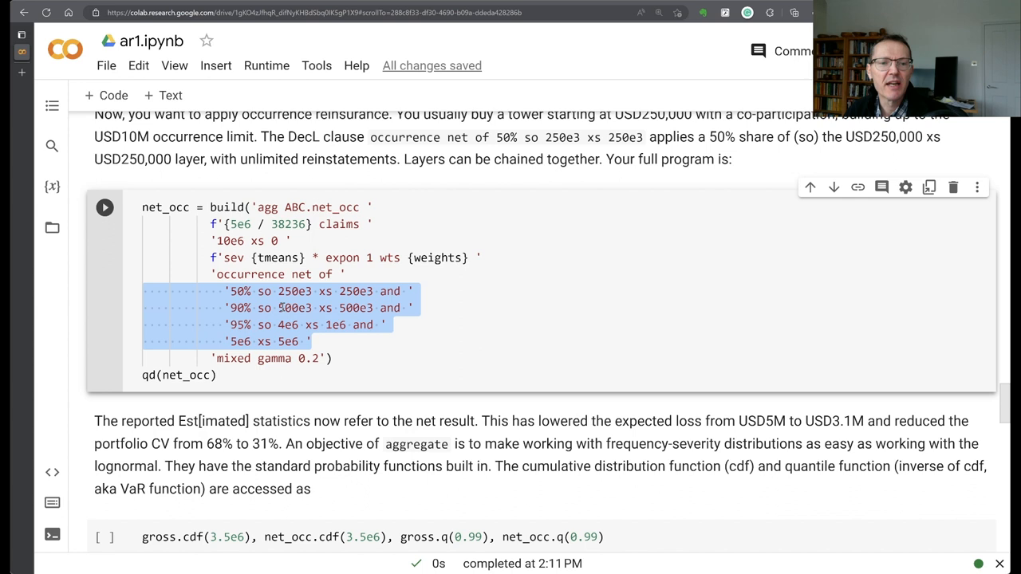
pyautogui.click(363, 326)
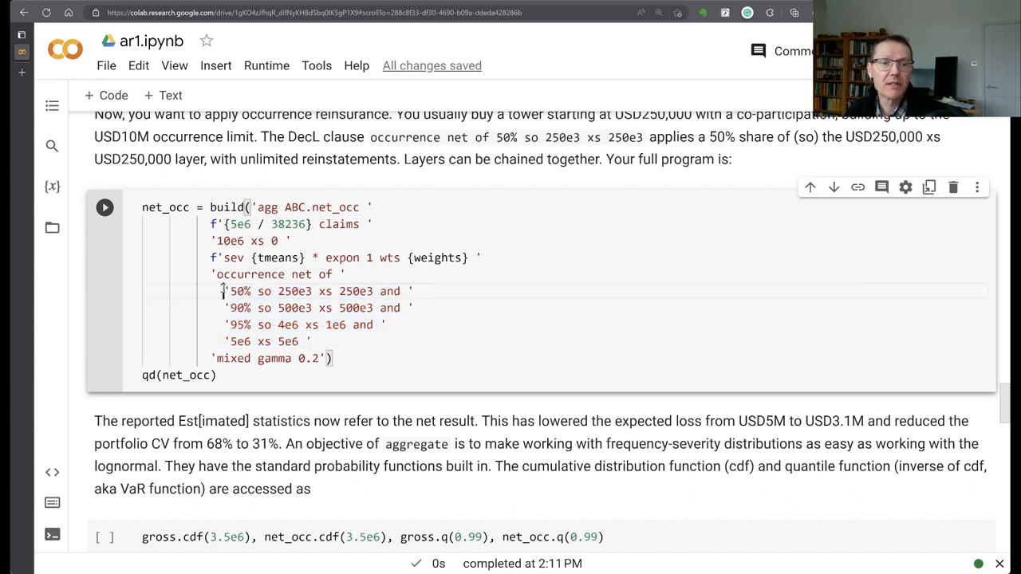
pyautogui.doubleClick(239, 291)
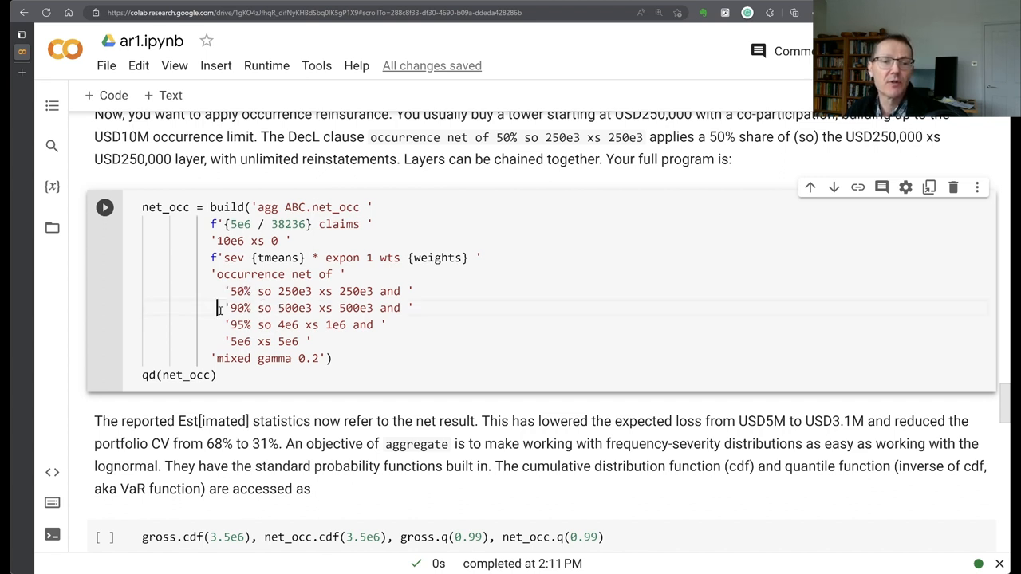
pyautogui.doubleClick(236, 308)
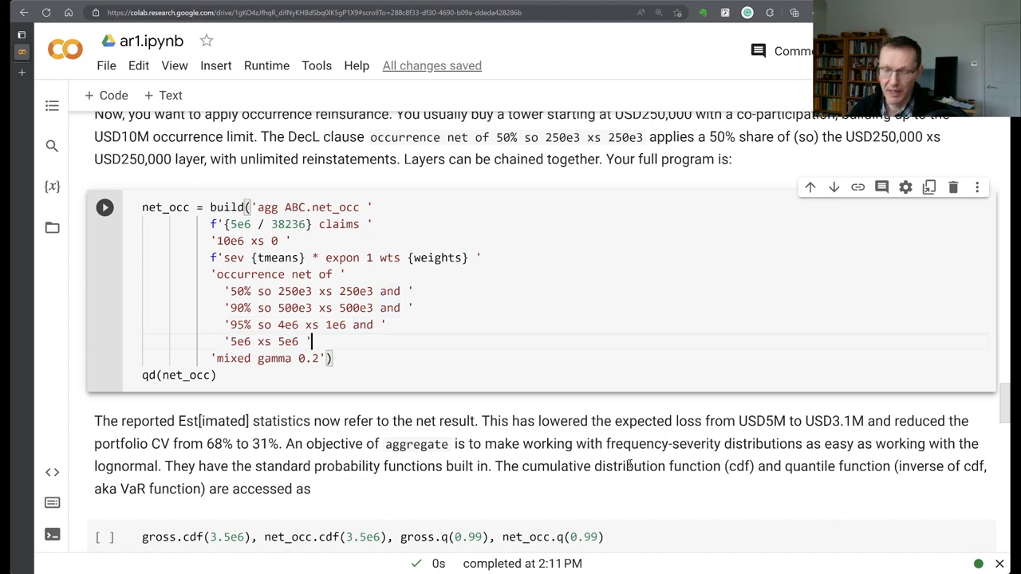
# Run the net_occ program to show net frequency, severity and aggregate statistics.
pyautogui.click(105, 207)
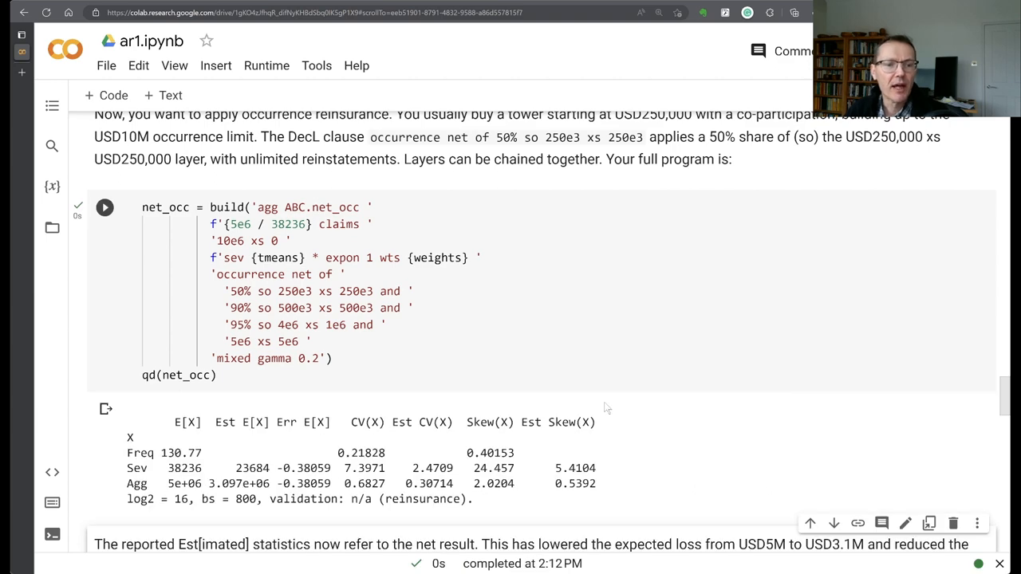
pyautogui.scroll(-3)
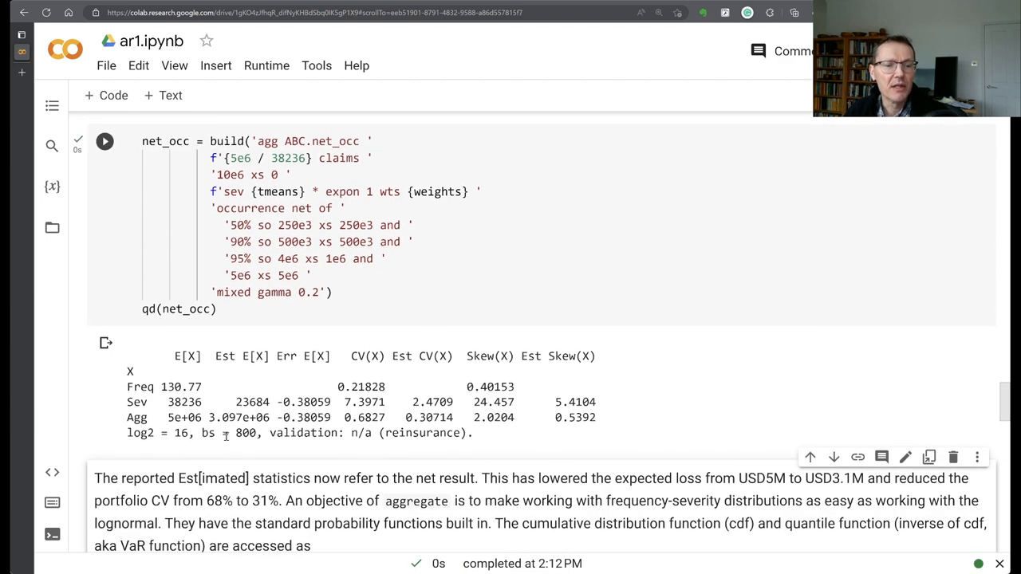
pyautogui.doubleClick(225, 356)
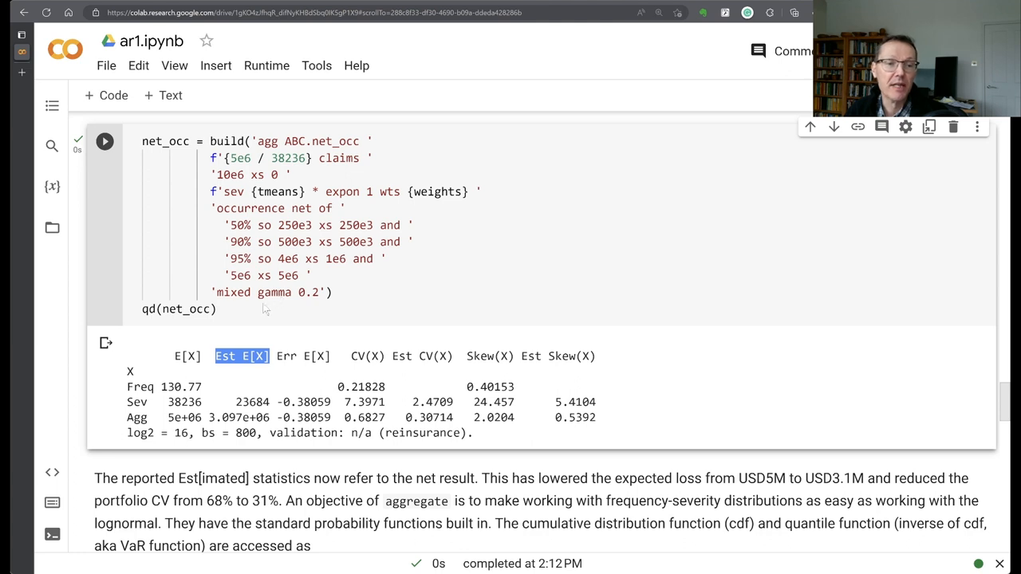
pyautogui.moveTo(187, 418)
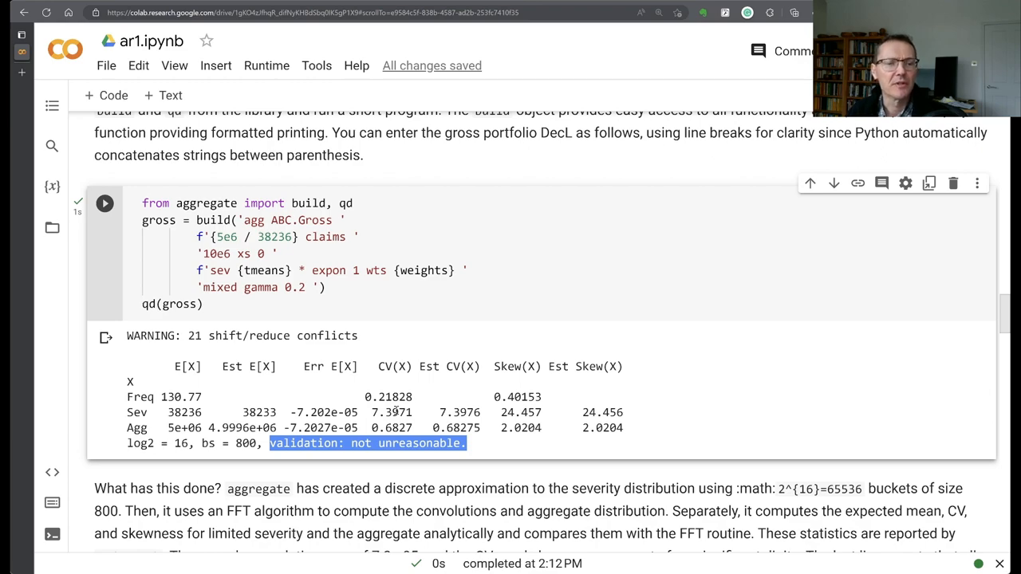
pyautogui.scroll(-3)
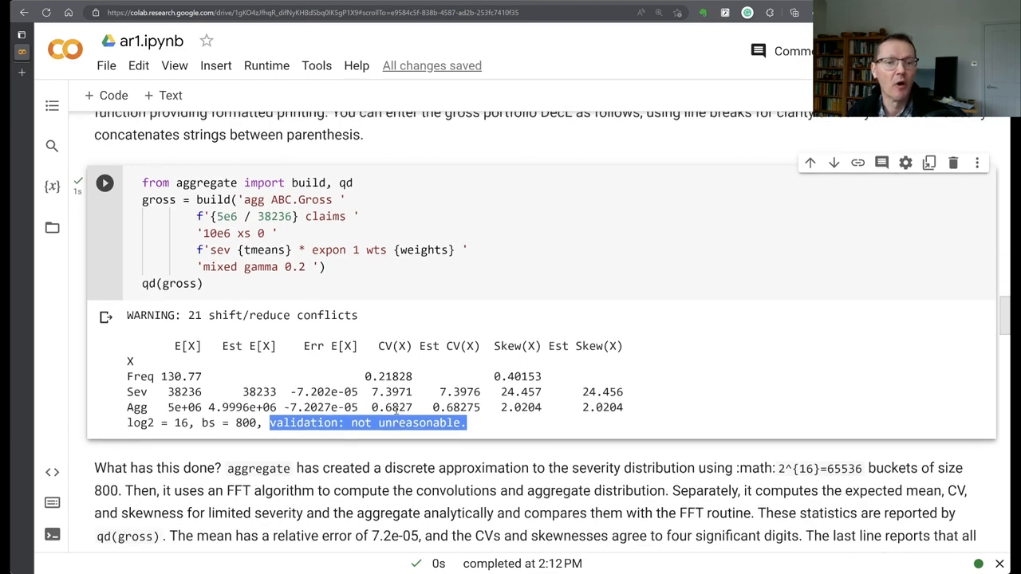
pyautogui.scroll(-3)
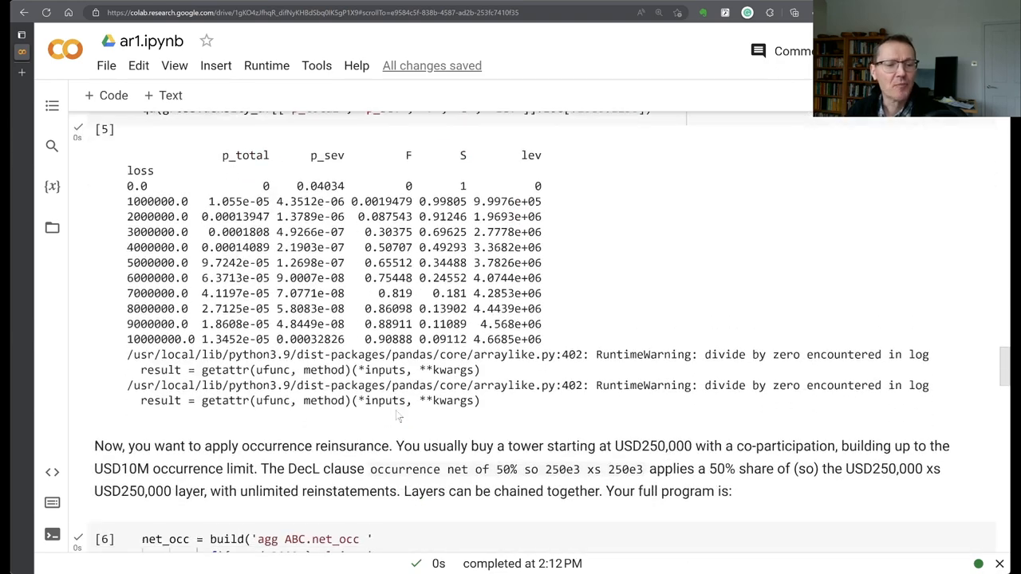
pyautogui.scroll(-3)
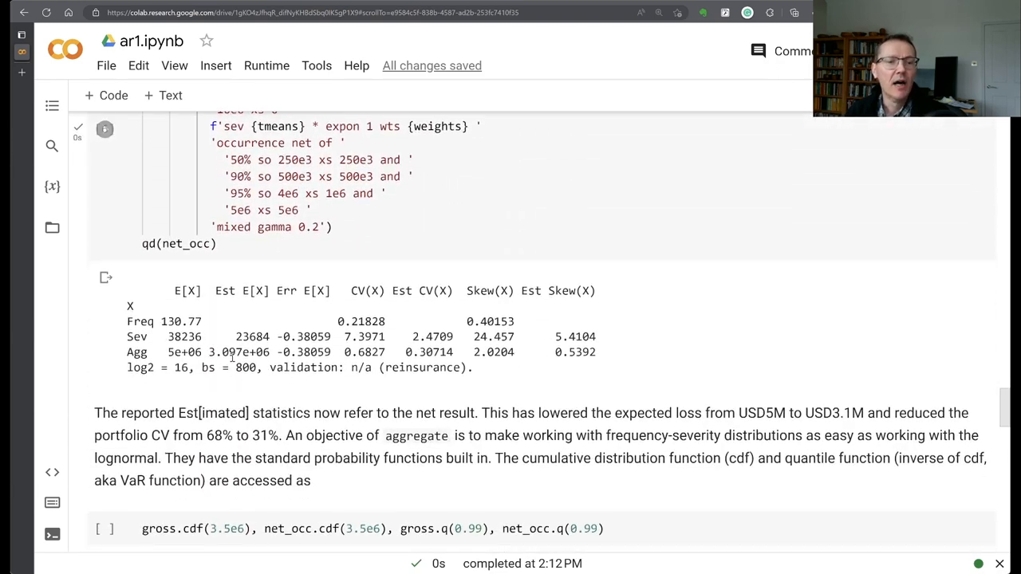
pyautogui.doubleClick(370, 367)
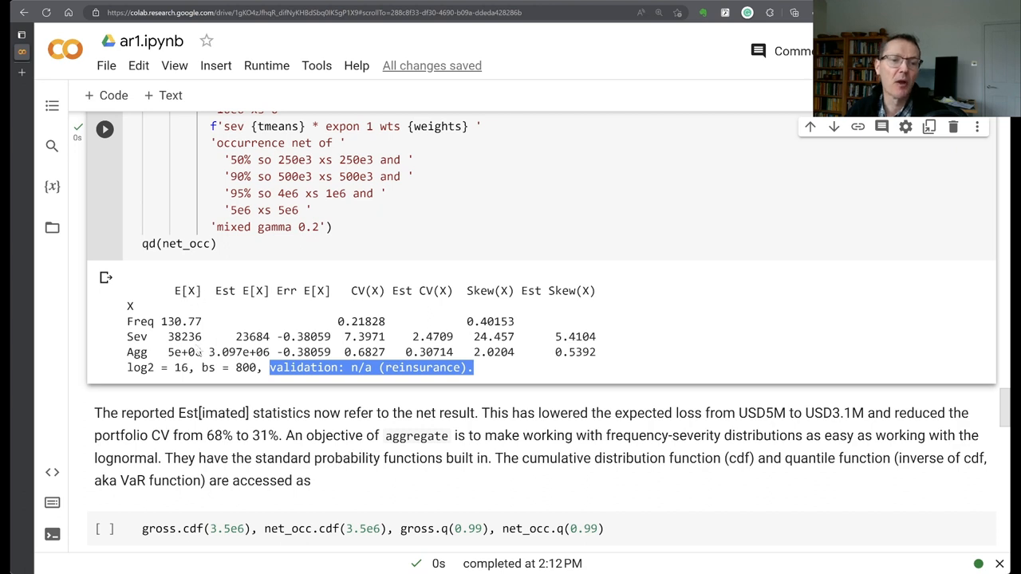
pyautogui.moveTo(203, 339)
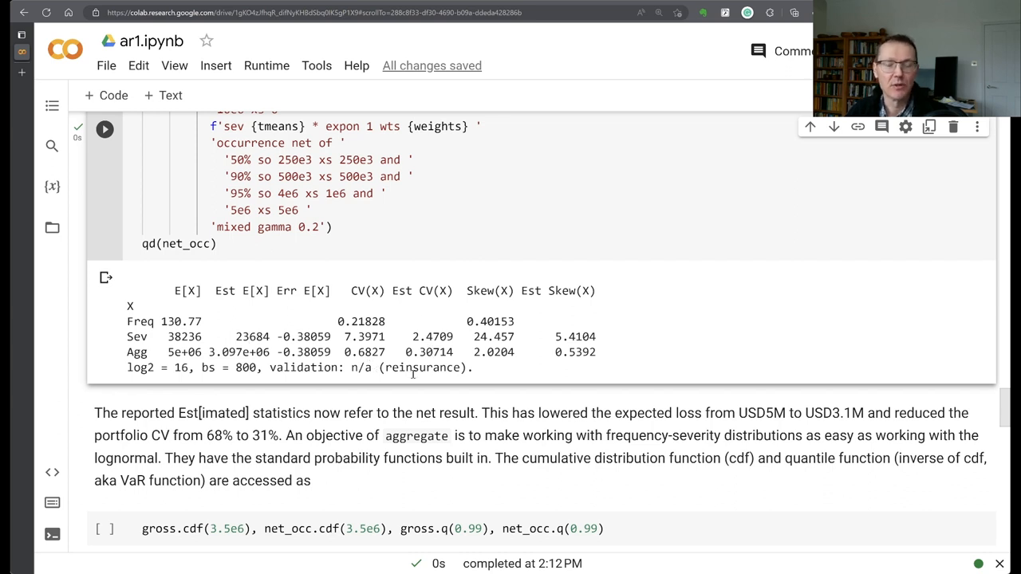
pyautogui.scroll(-3)
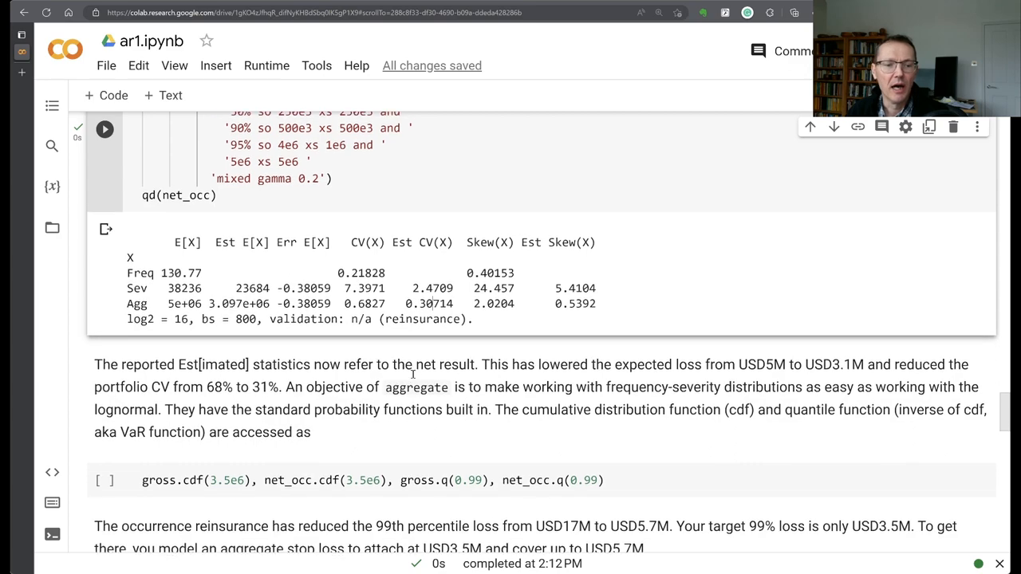
pyautogui.scroll(-3)
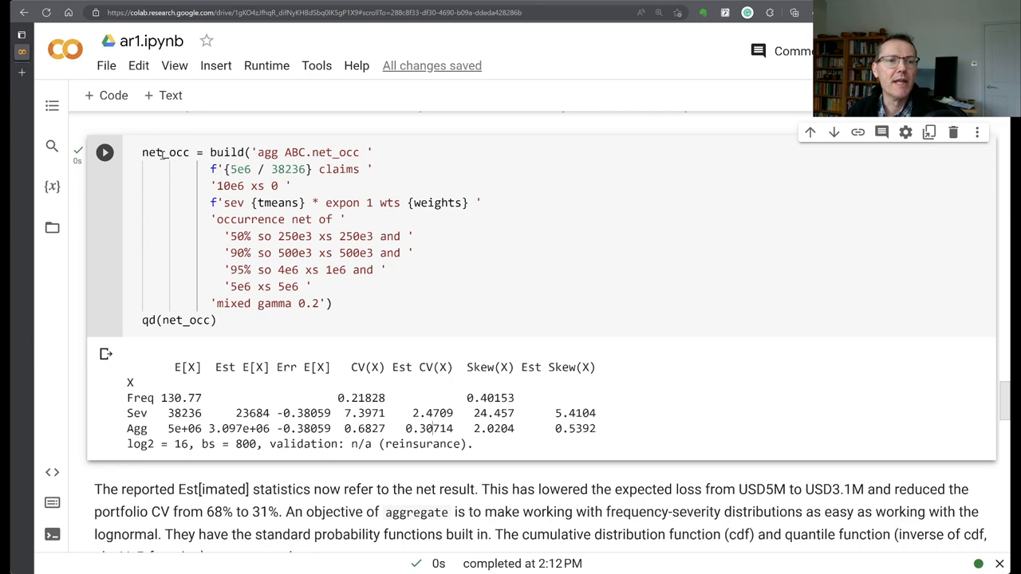
pyautogui.scroll(-3)
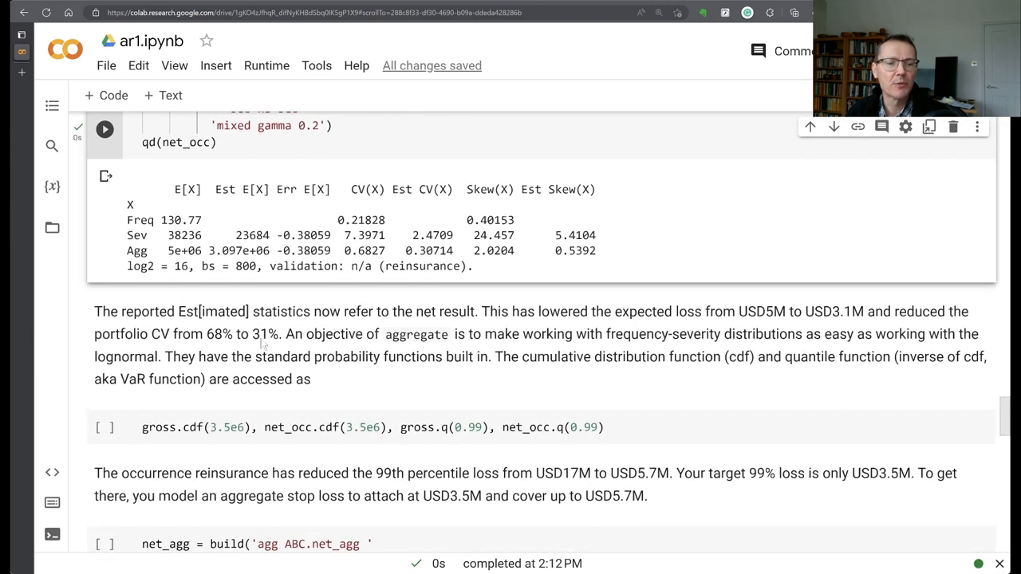
pyautogui.scroll(-3)
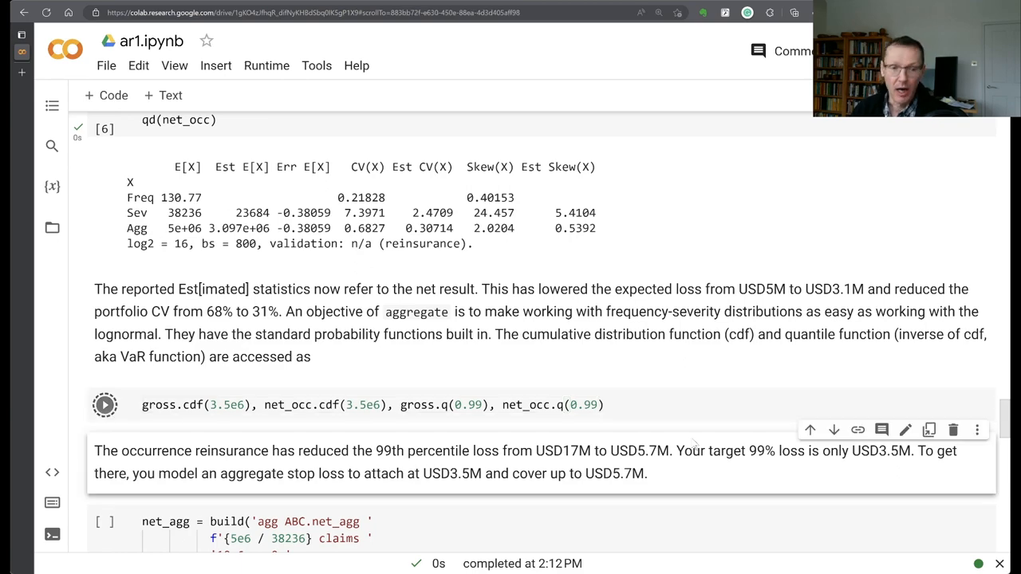
# Run the gross.cdf / net_occ.q cell and pick out the gross 99th percentile 16,984,000.
pyautogui.click(106, 405)
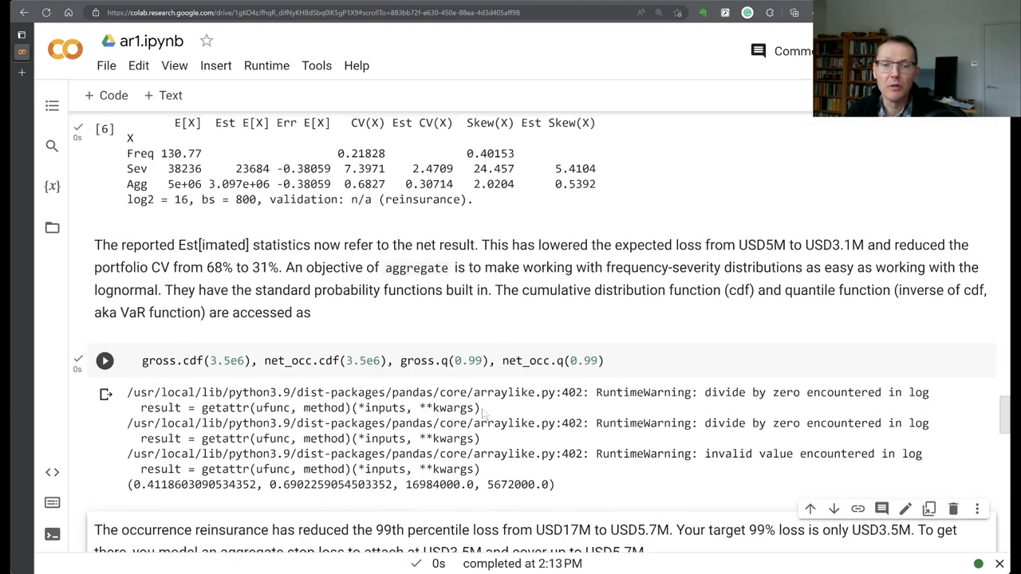
pyautogui.scroll(-3)
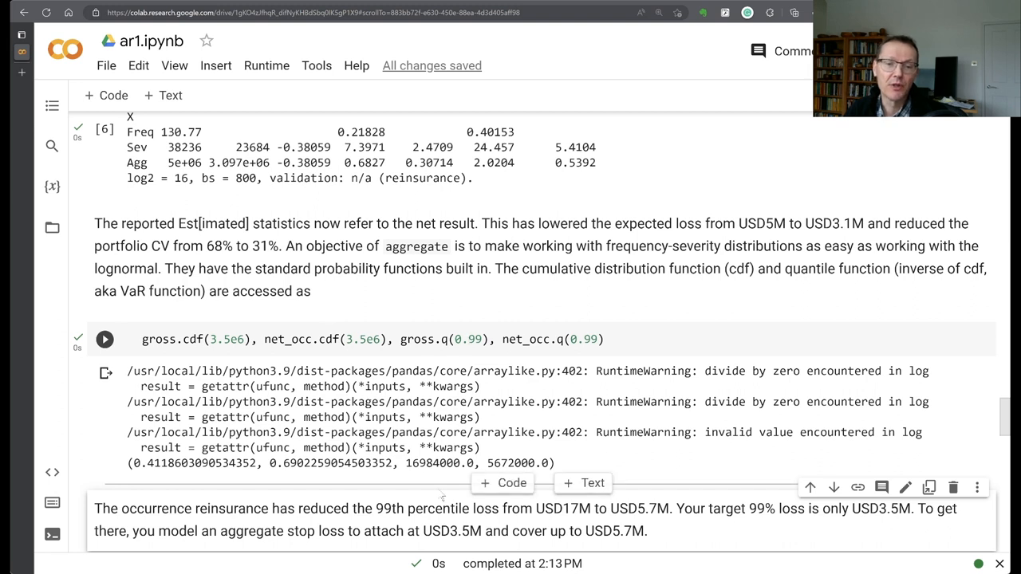
pyautogui.doubleClick(428, 462)
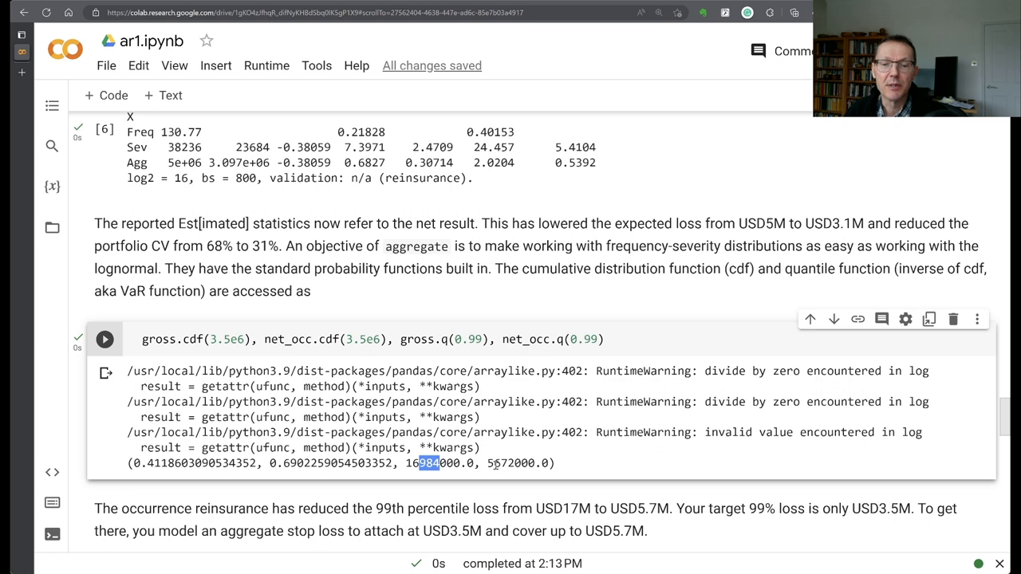
pyautogui.scroll(-3)
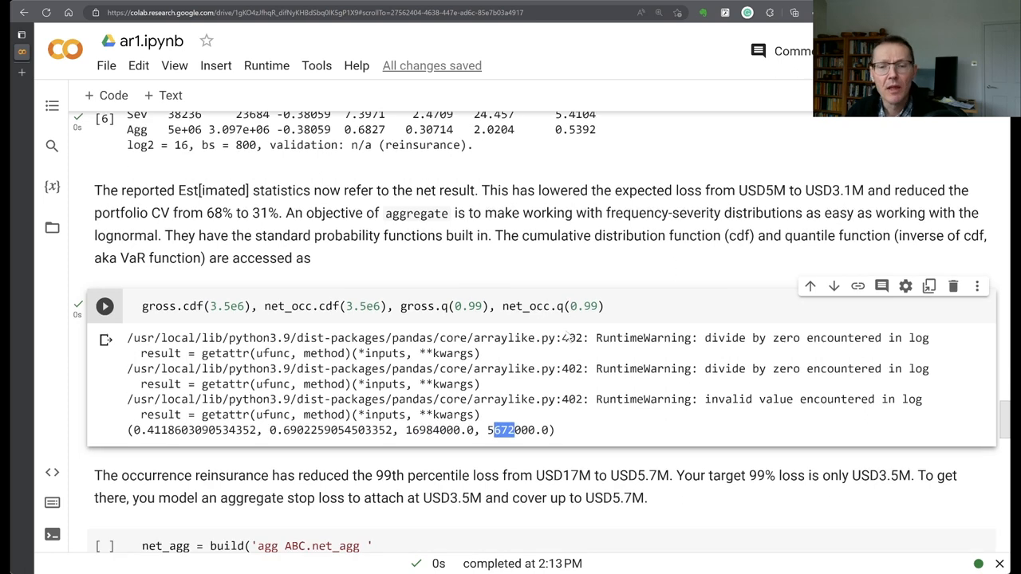
pyautogui.scroll(-3)
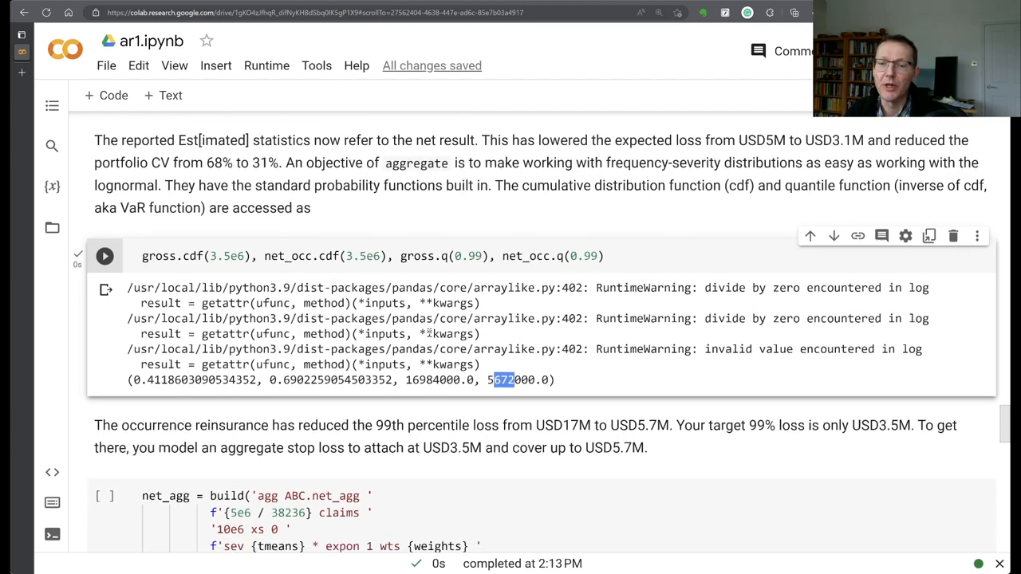
# Scroll to the net_agg cell and select its aggregate stop loss clause attaching at USD3.5M.
pyautogui.scroll(-3)
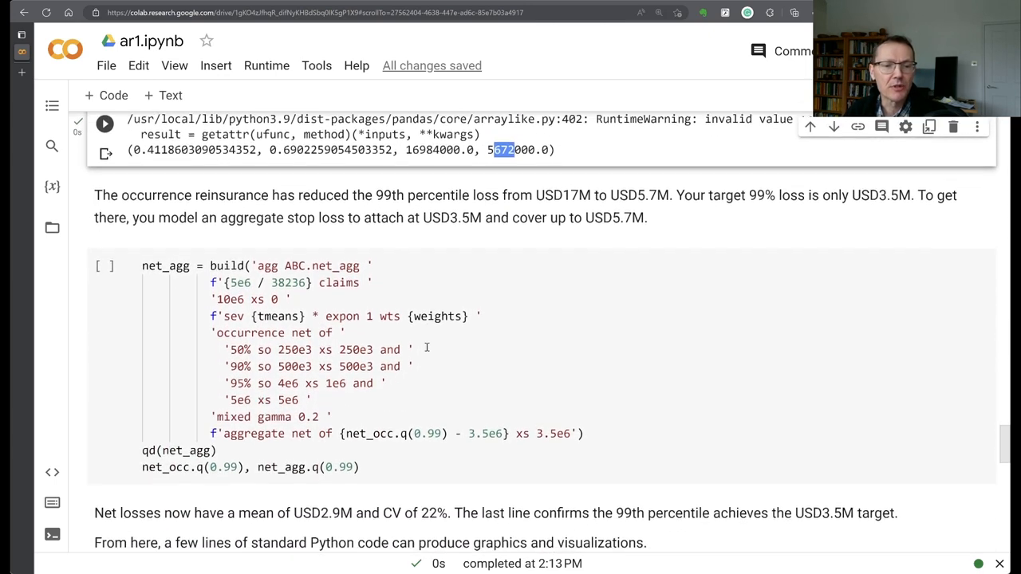
pyautogui.scroll(-3)
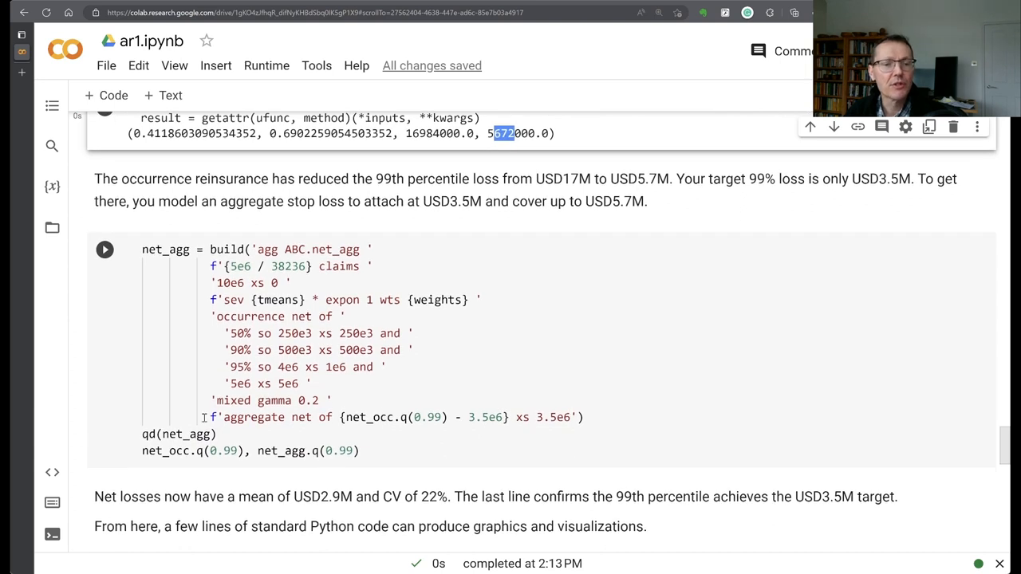
pyautogui.tripleClick(390, 418)
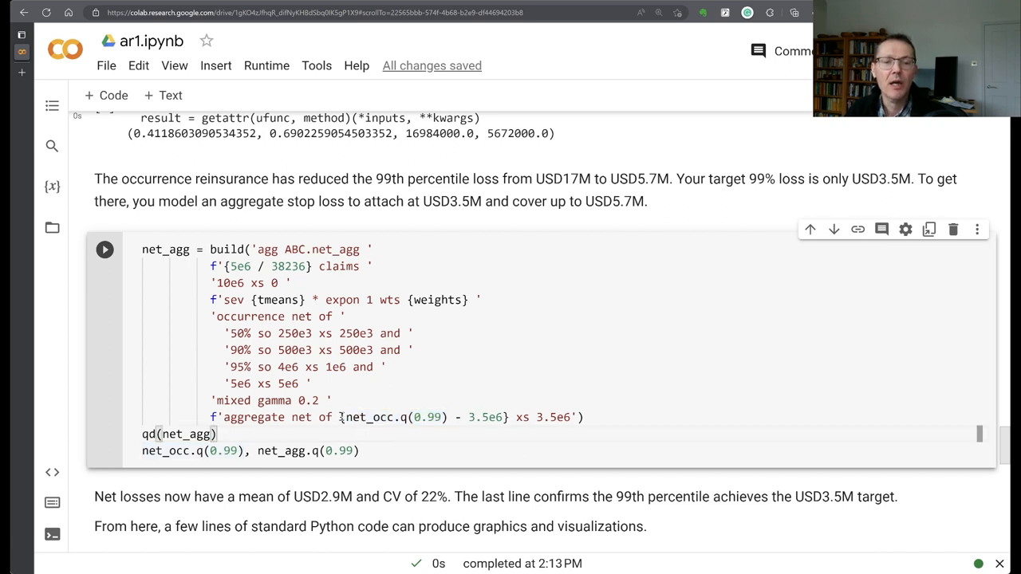
pyautogui.moveTo(345, 418); pyautogui.dragTo(501, 418)
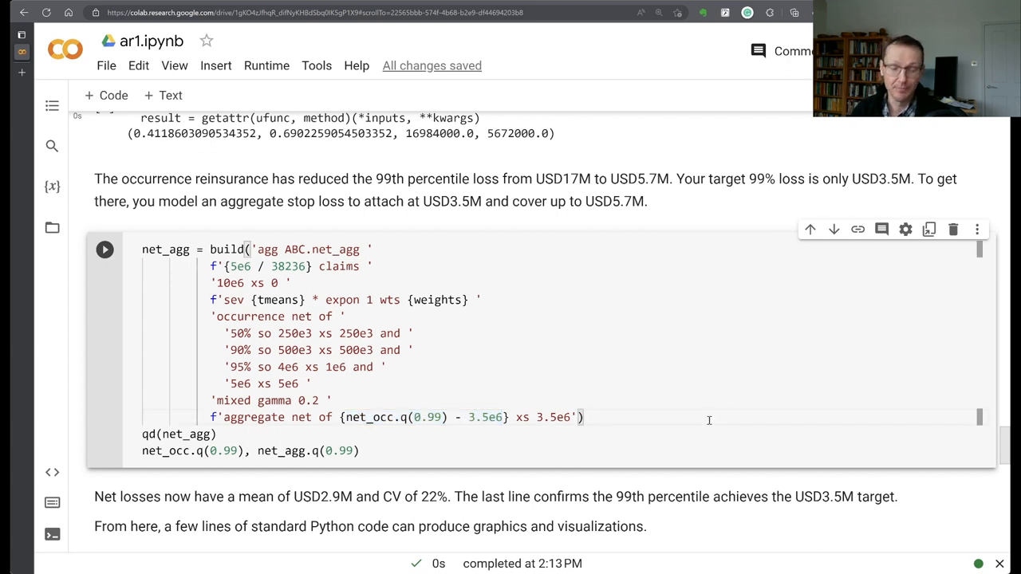
# Run net_agg, noting aggregate mean 2.8789e+06 and net 99th percentile 3,500,000.
pyautogui.click(105, 249)
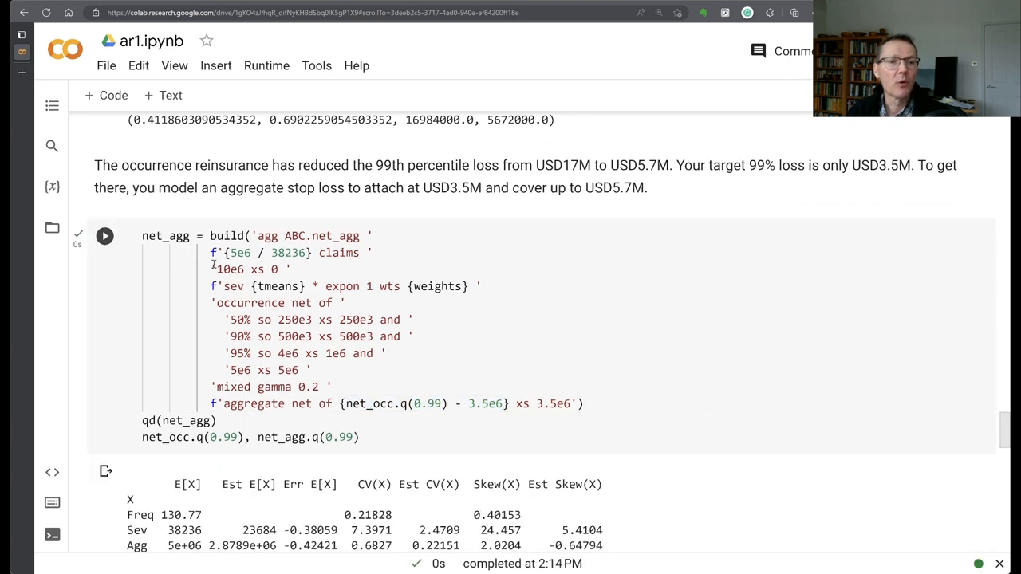
pyautogui.scroll(-3)
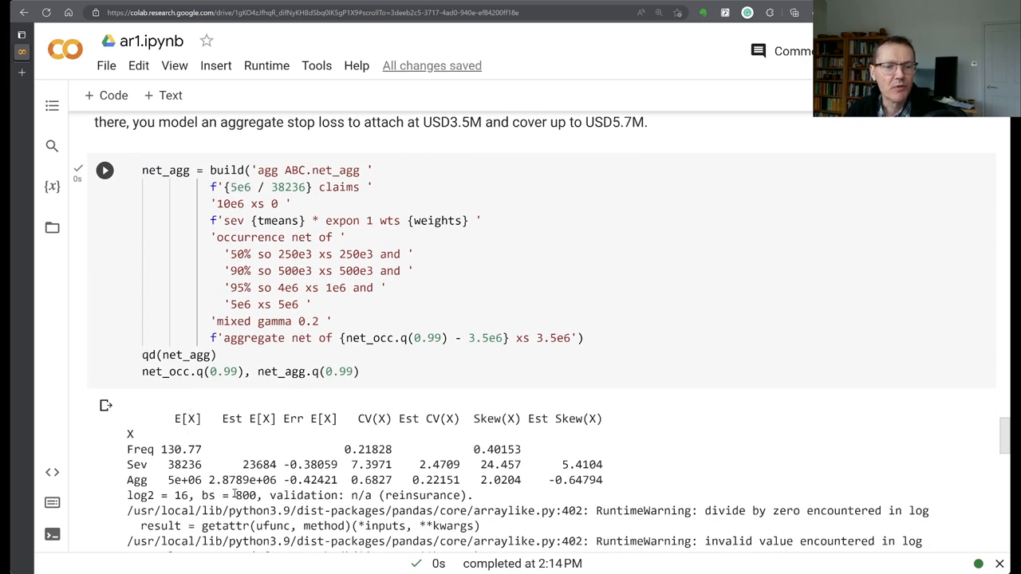
pyautogui.doubleClick(242, 479)
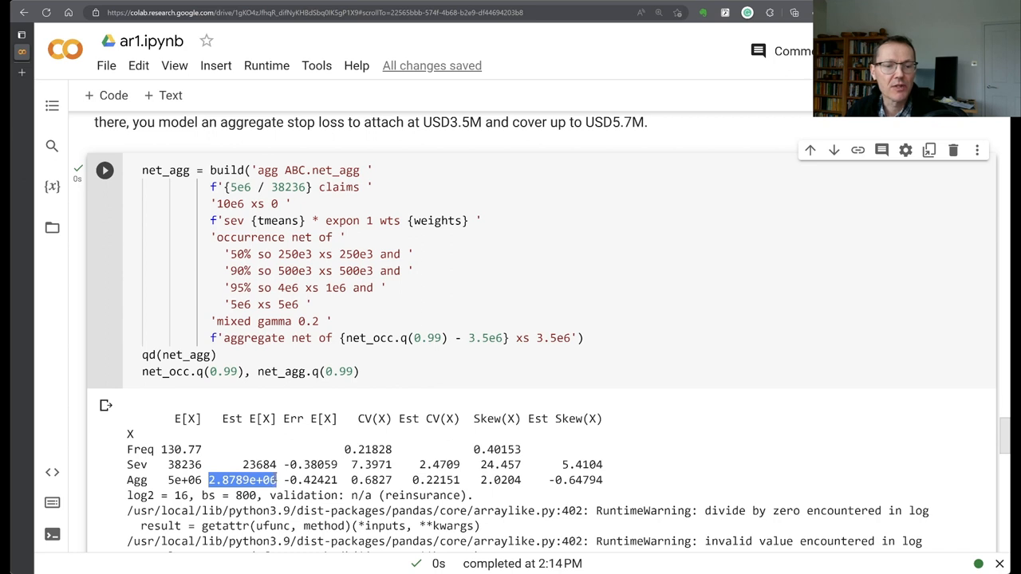
pyautogui.moveTo(411, 487)
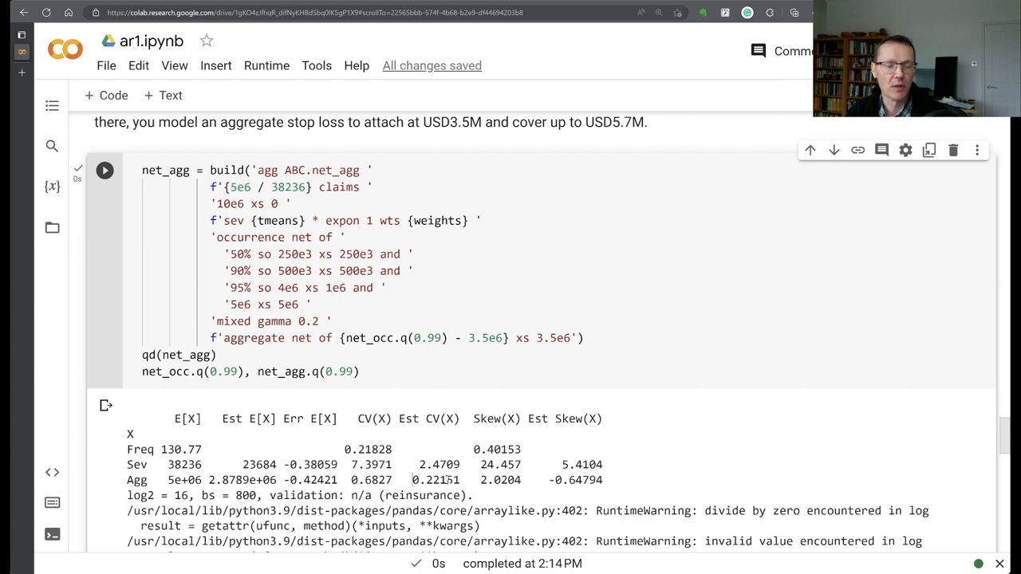
pyautogui.scroll(-3)
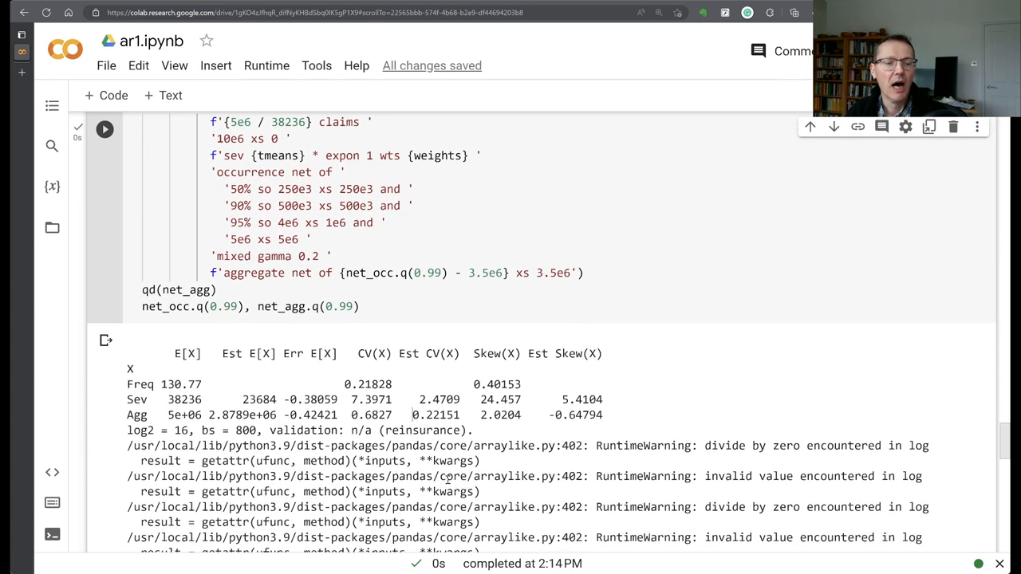
pyautogui.scroll(-3)
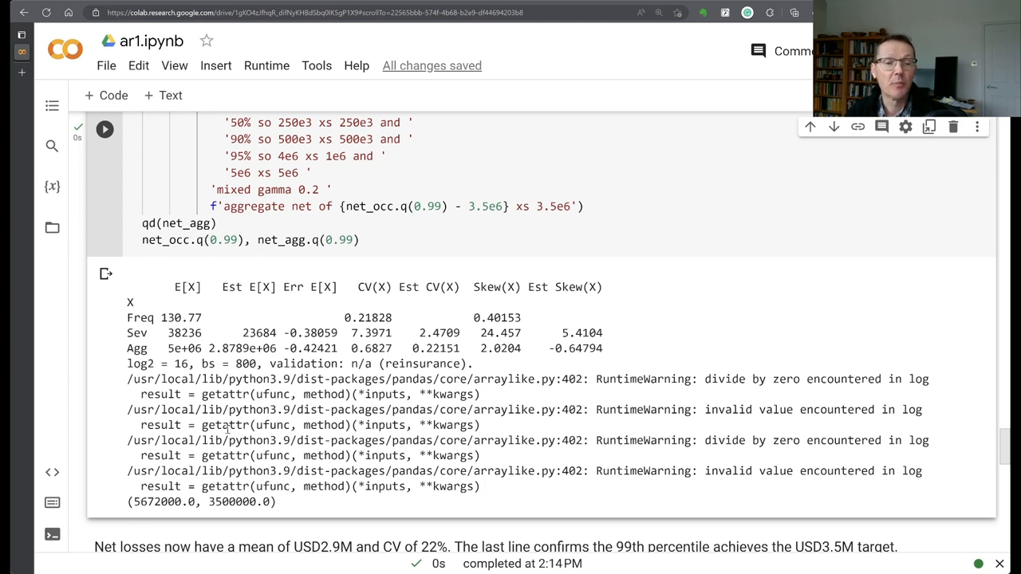
pyautogui.doubleClick(239, 501)
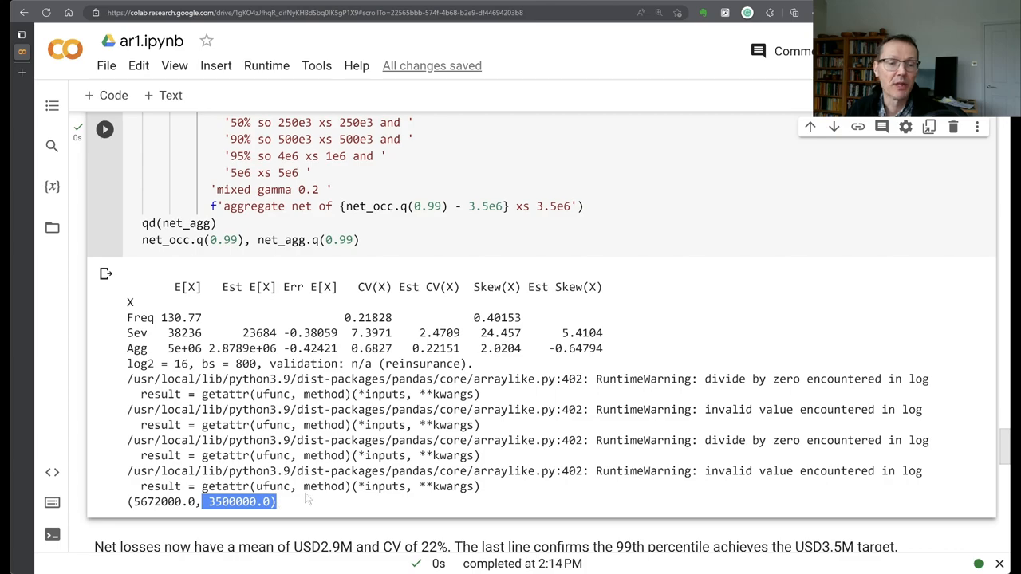
pyautogui.scroll(-3)
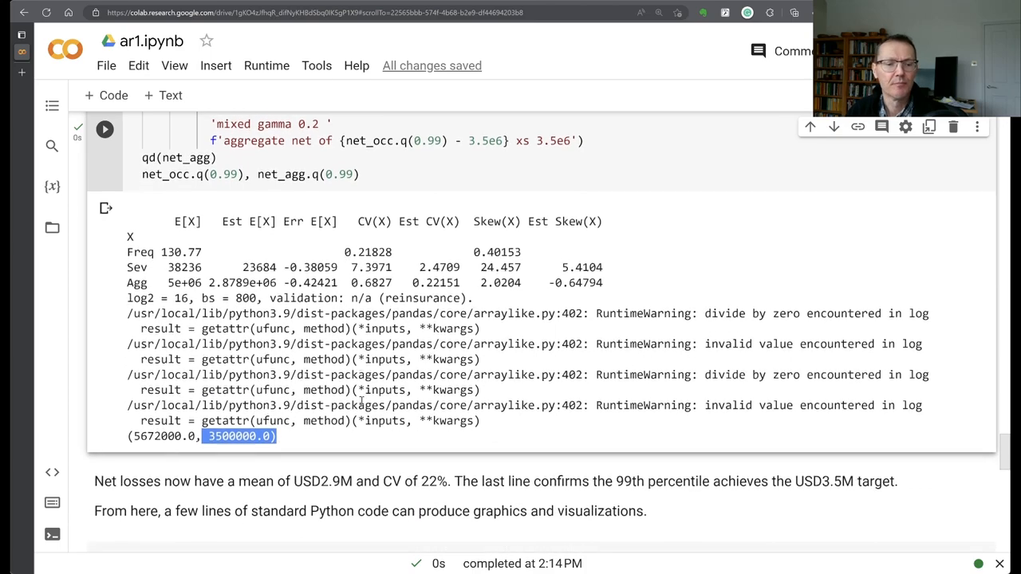
pyautogui.scroll(-3)
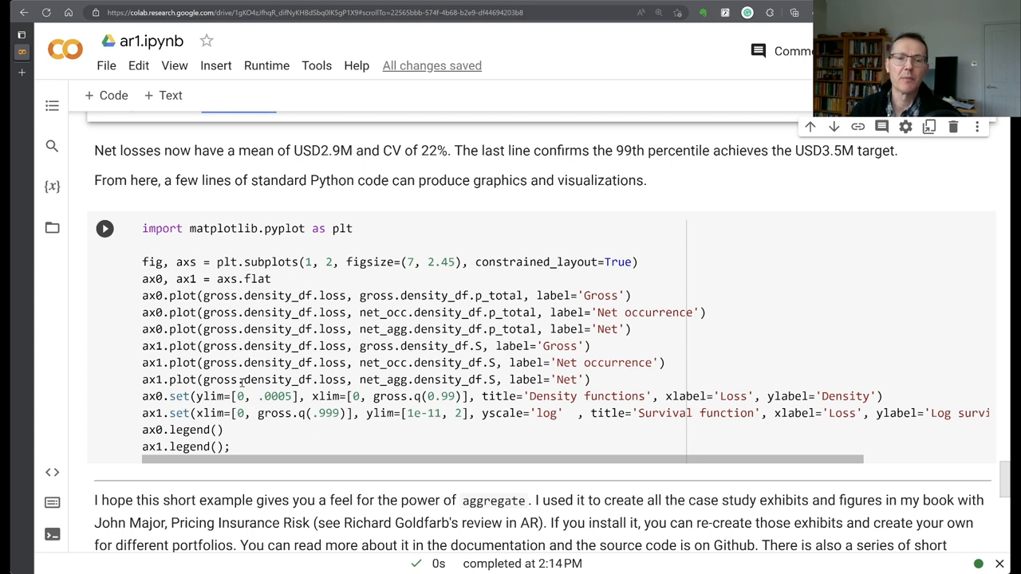
# Run the matplotlib cell drawing Gross, Net occurrence and Net density and survival plots.
pyautogui.scroll(-3)
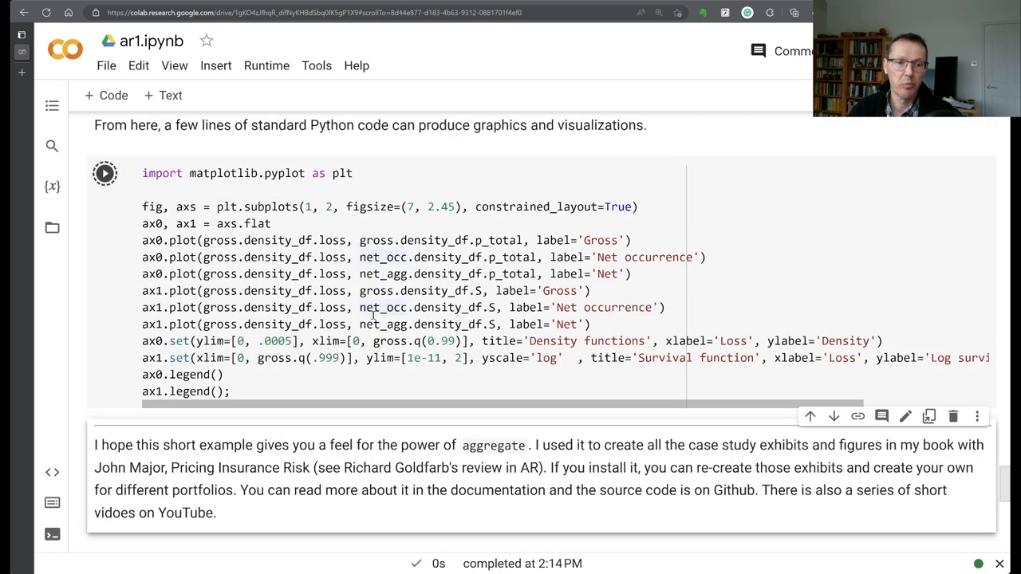
pyautogui.click(105, 173)
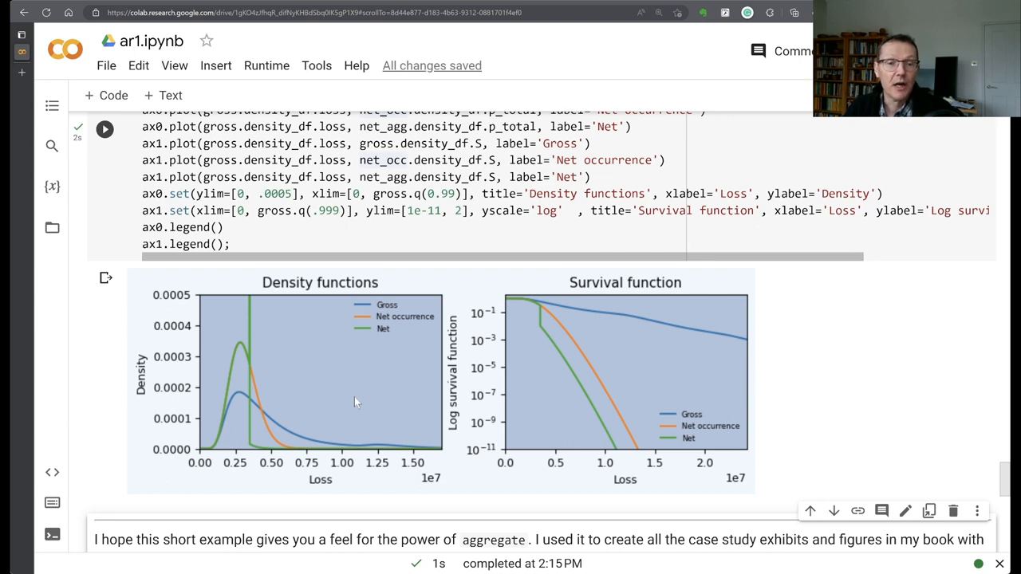
pyautogui.moveTo(301, 443)
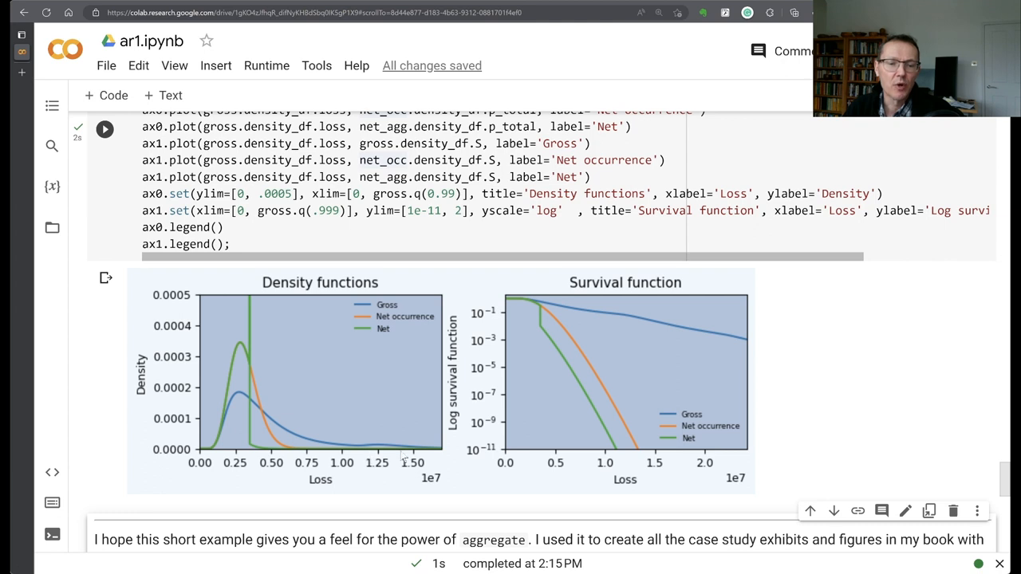
pyautogui.moveTo(380, 450)
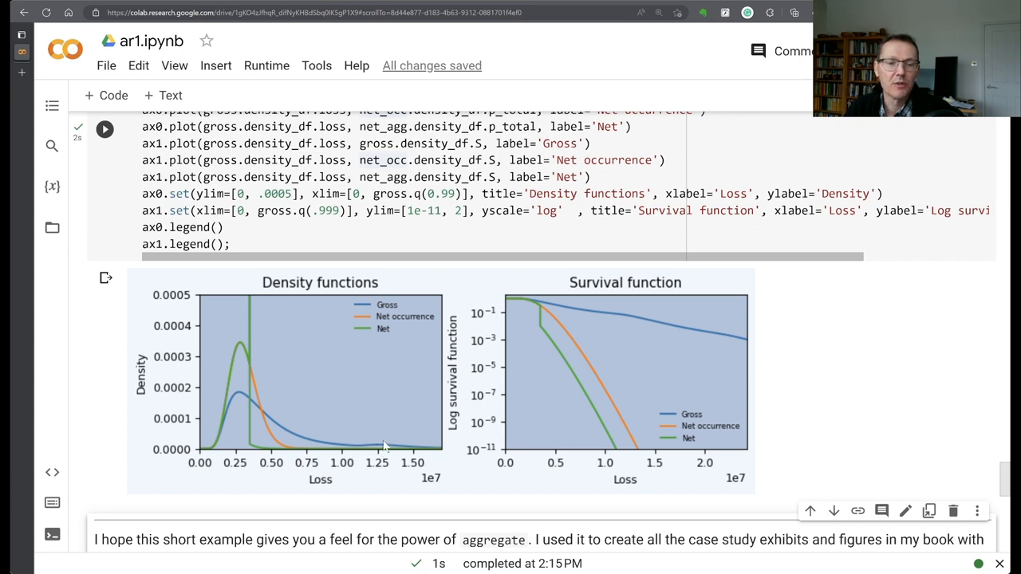
pyautogui.moveTo(375, 450)
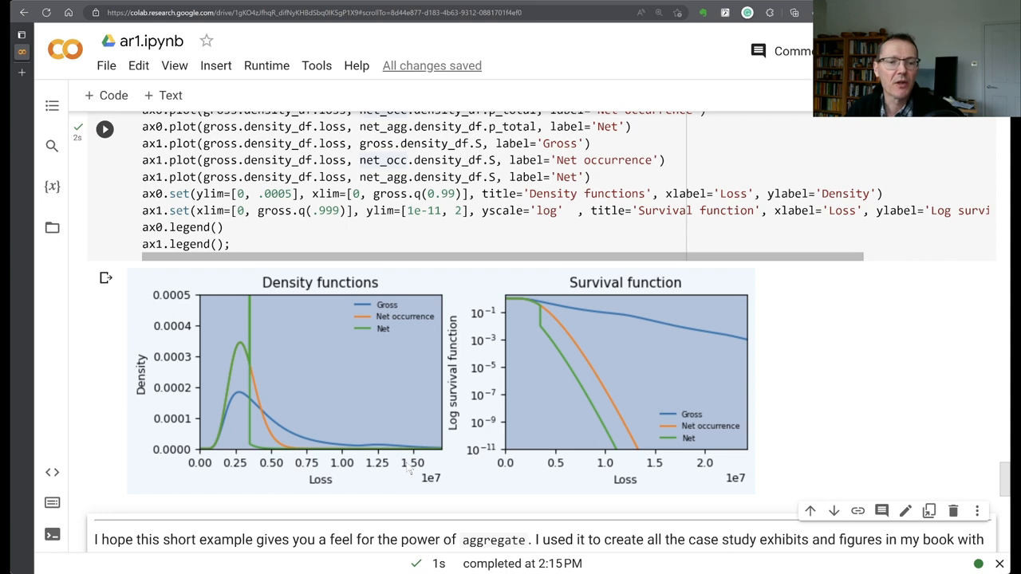
pyautogui.moveTo(275, 381)
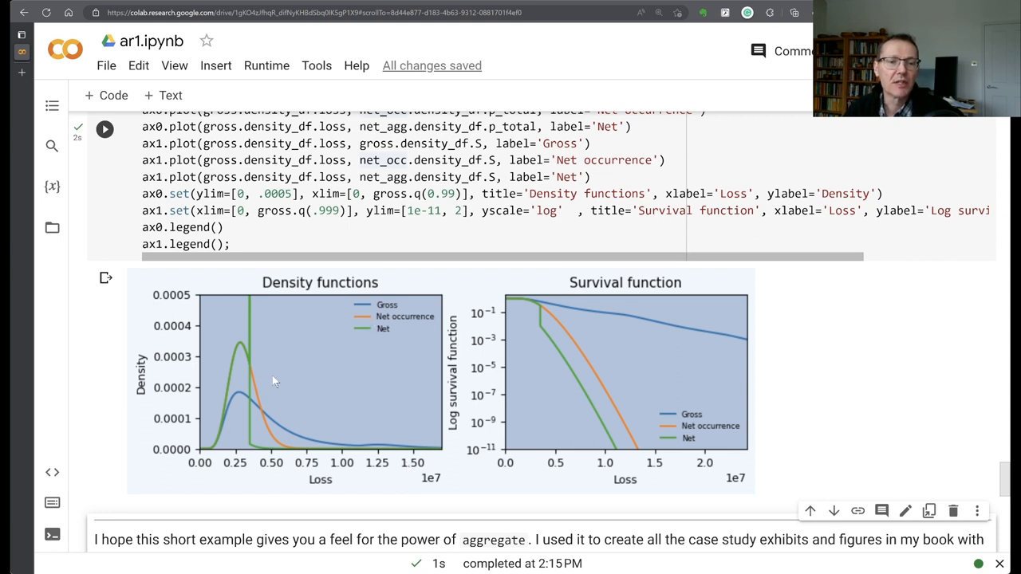
pyautogui.moveTo(291, 454)
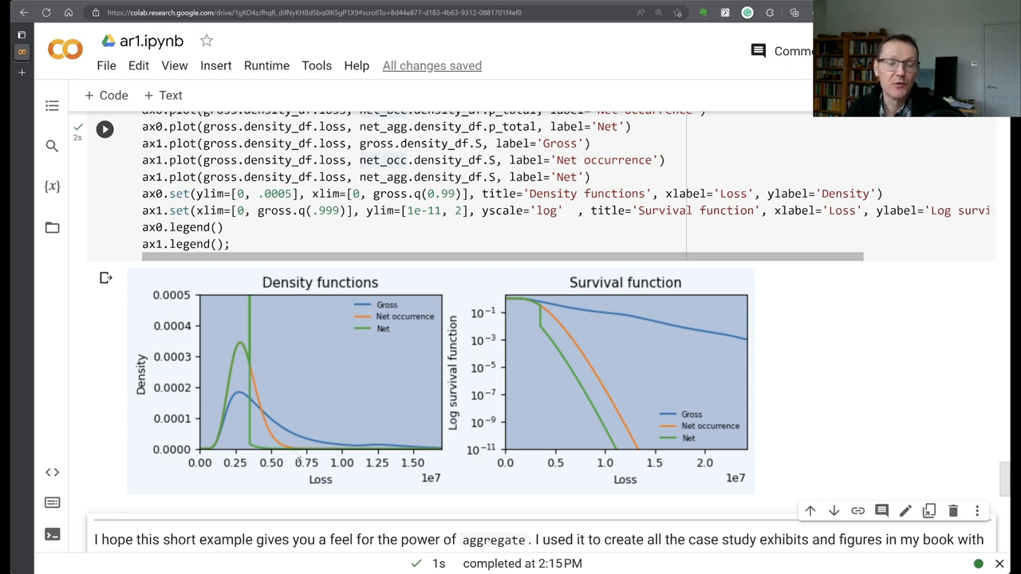
pyautogui.moveTo(268, 392)
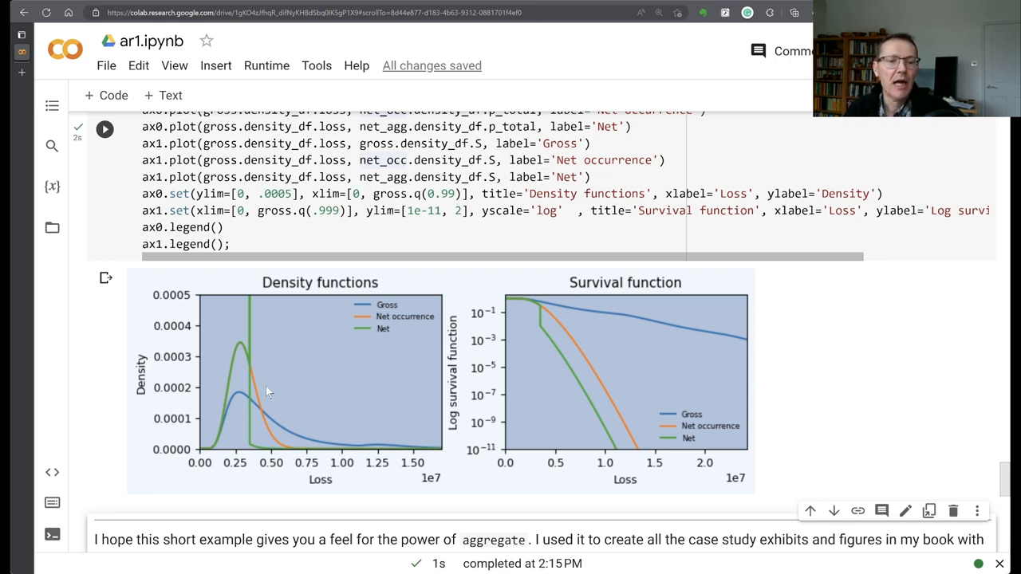
pyautogui.moveTo(255, 459)
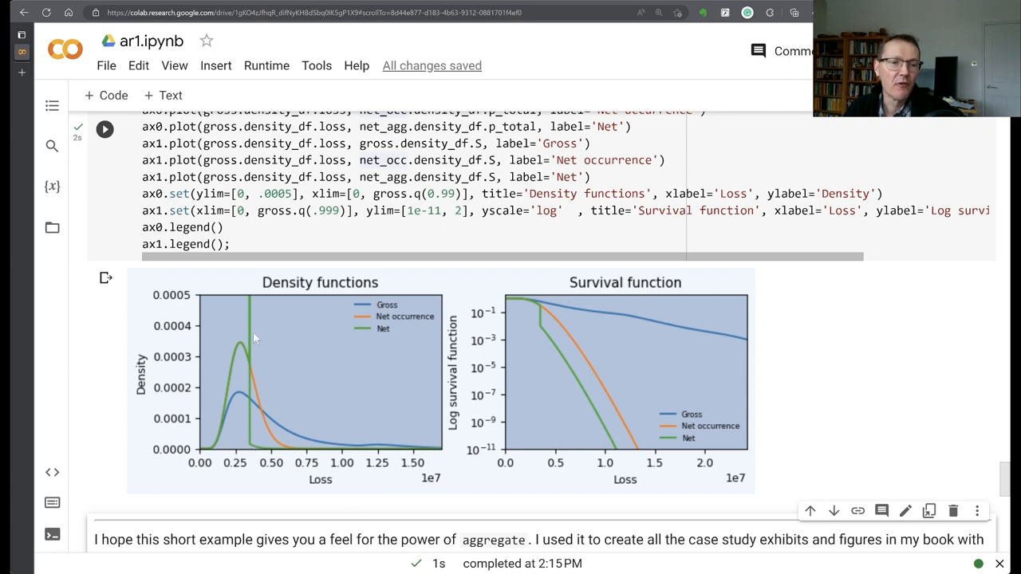
pyautogui.moveTo(255, 450)
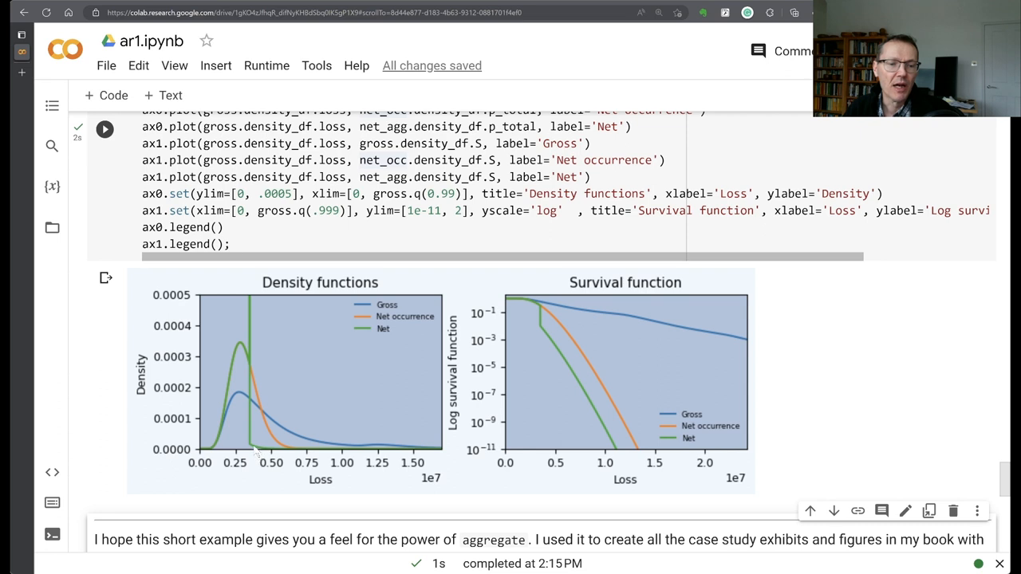
pyautogui.moveTo(257, 367)
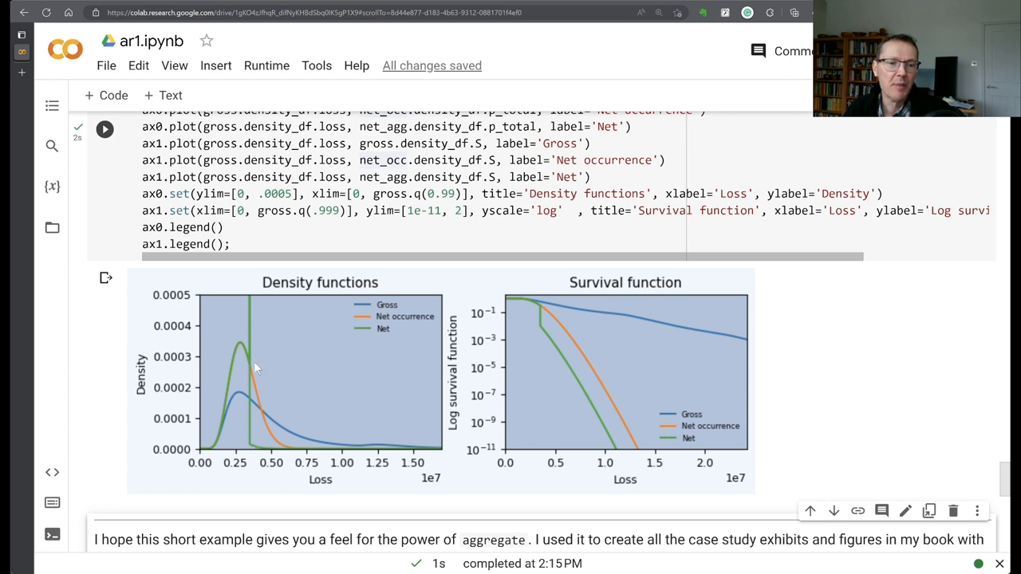
pyautogui.moveTo(279, 456)
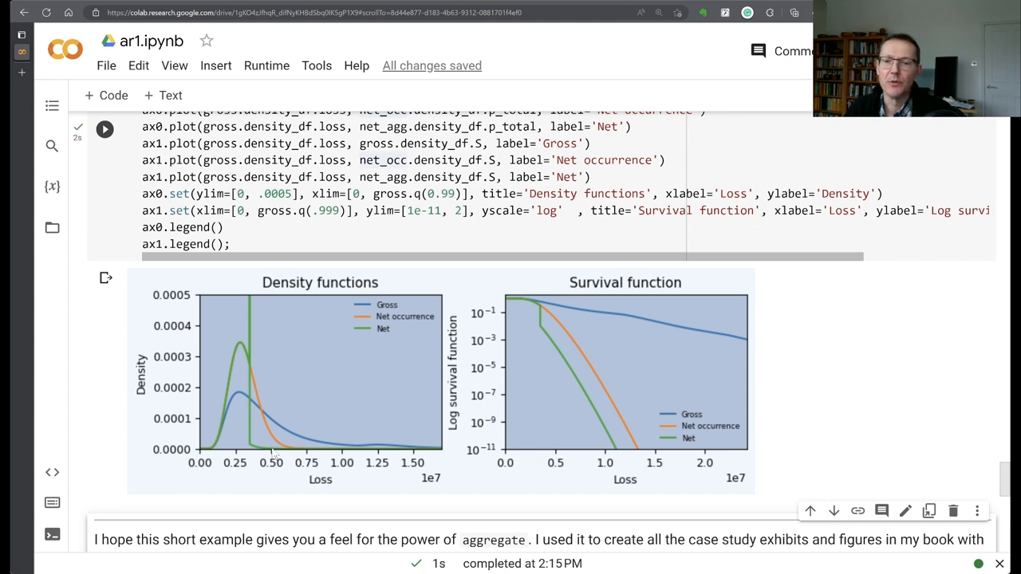
pyautogui.moveTo(635, 309)
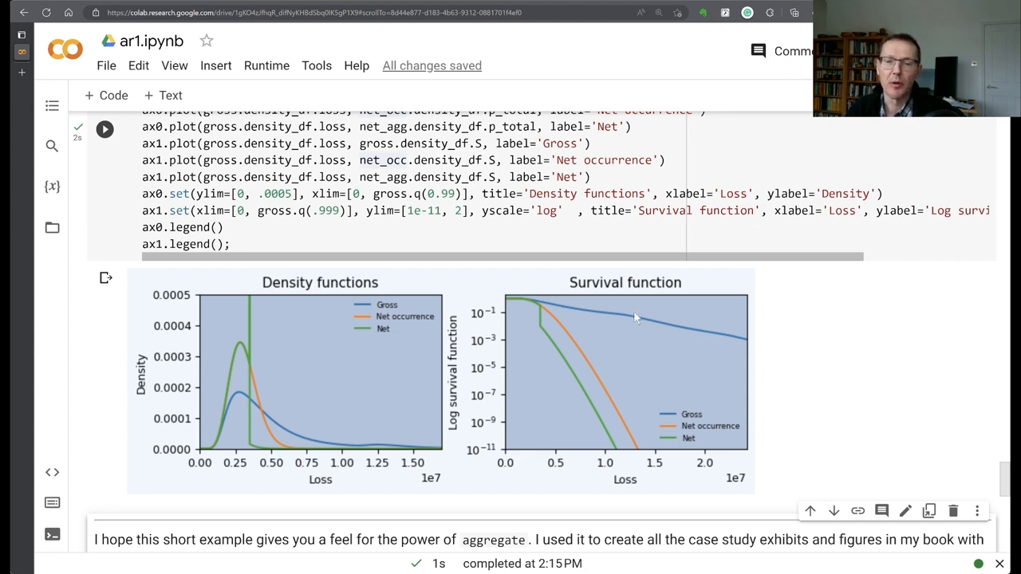
pyautogui.moveTo(559, 322)
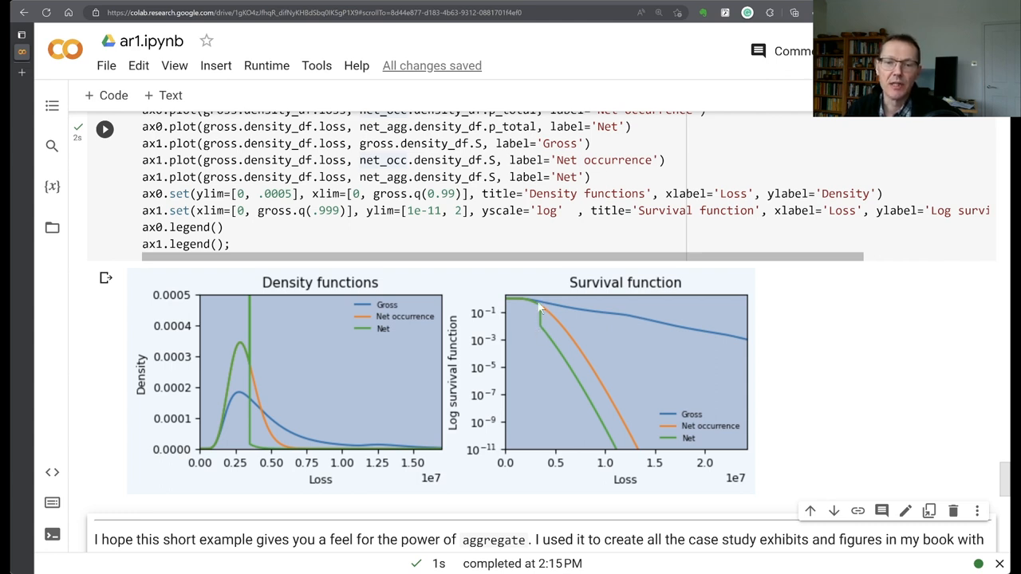
pyautogui.moveTo(614, 335)
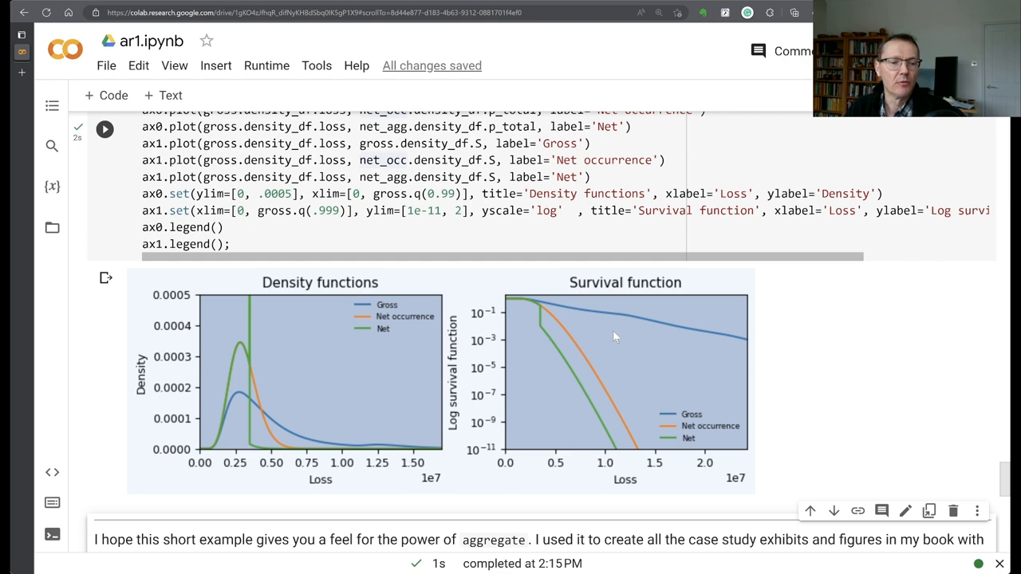
pyautogui.scroll(-3)
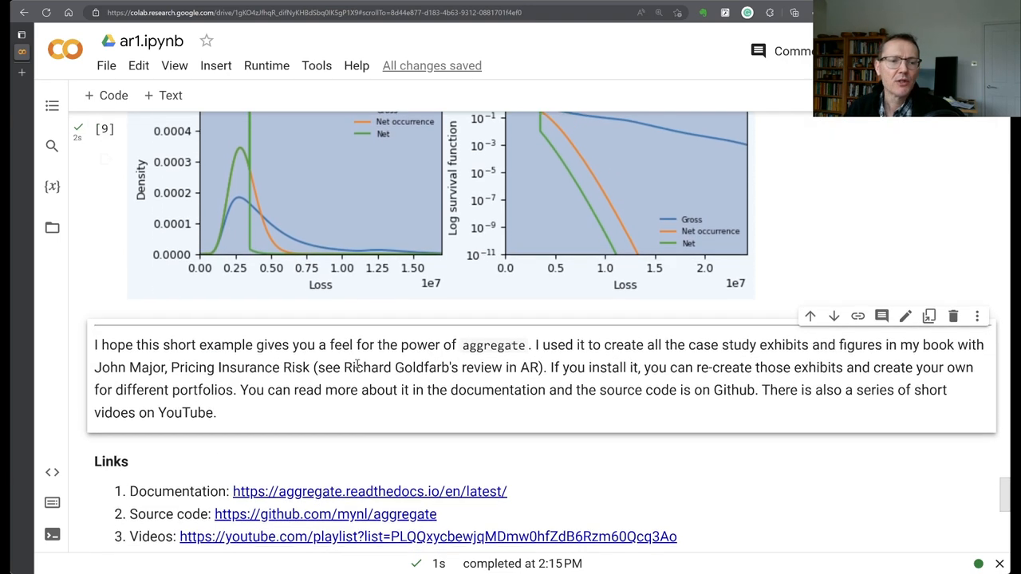
pyautogui.scroll(-3)
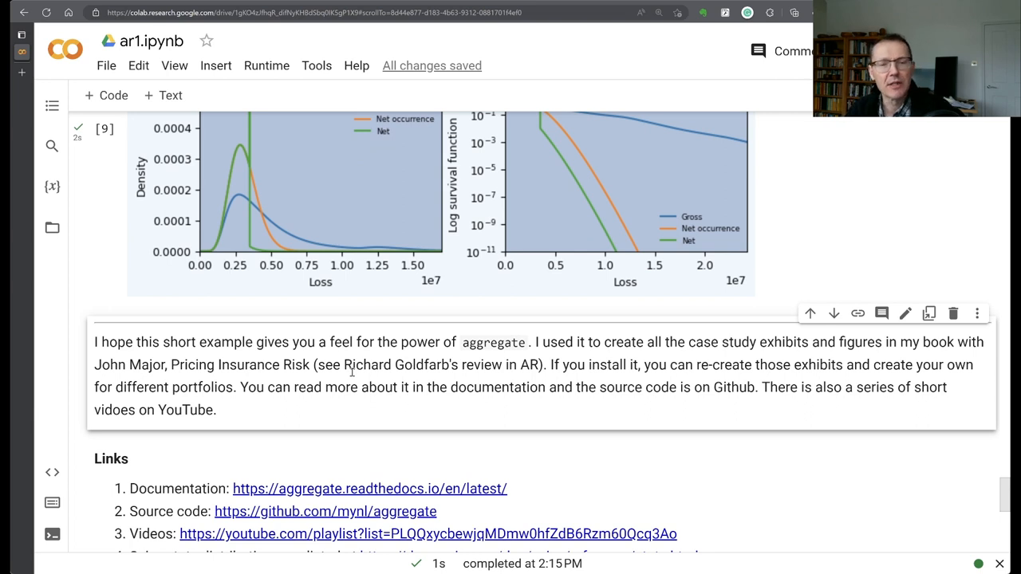
pyautogui.moveTo(354, 364)
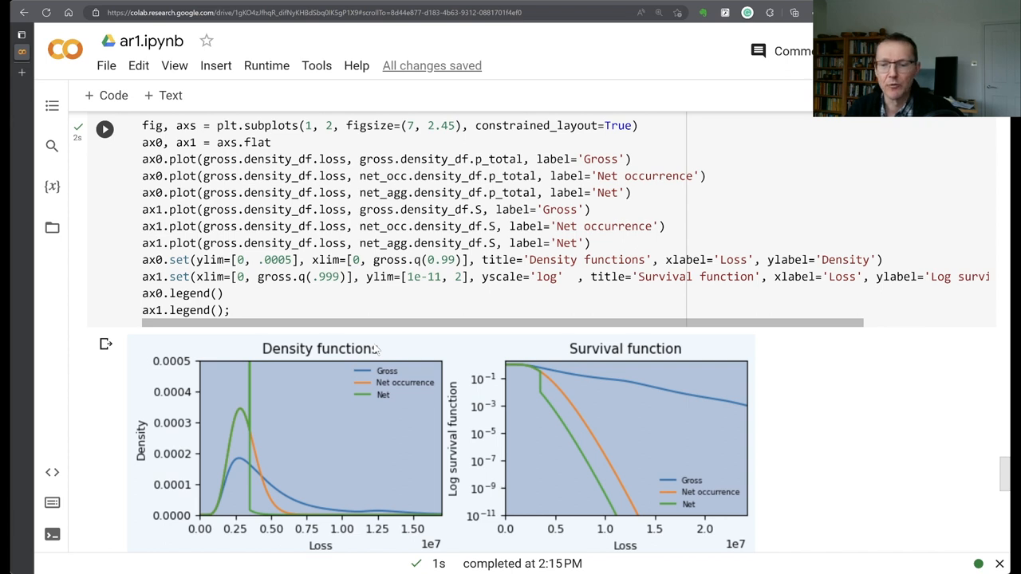
pyautogui.moveTo(377, 348)
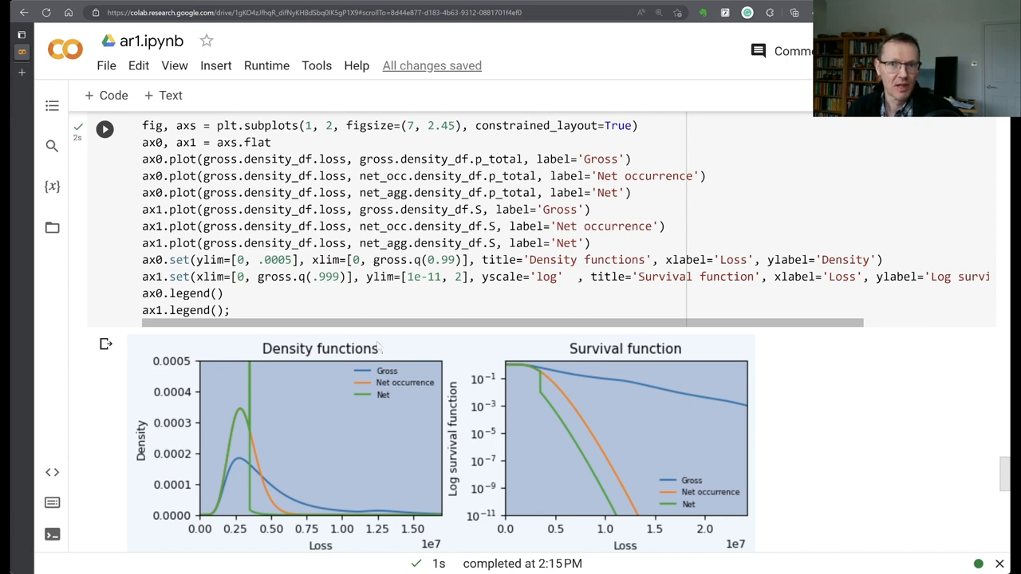